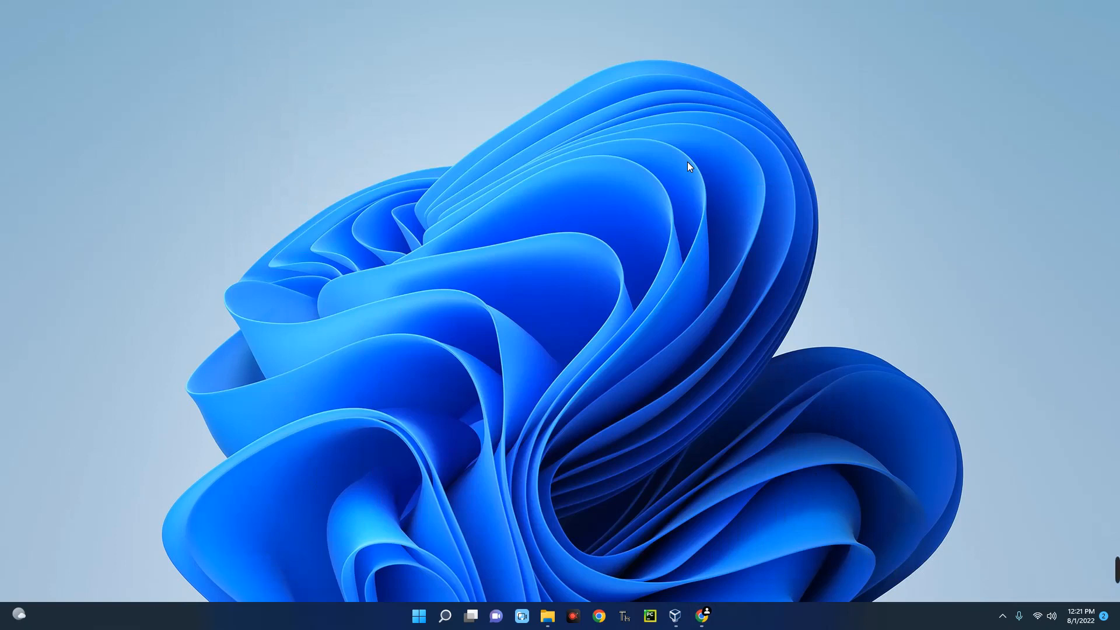
mouse_move(649, 281)
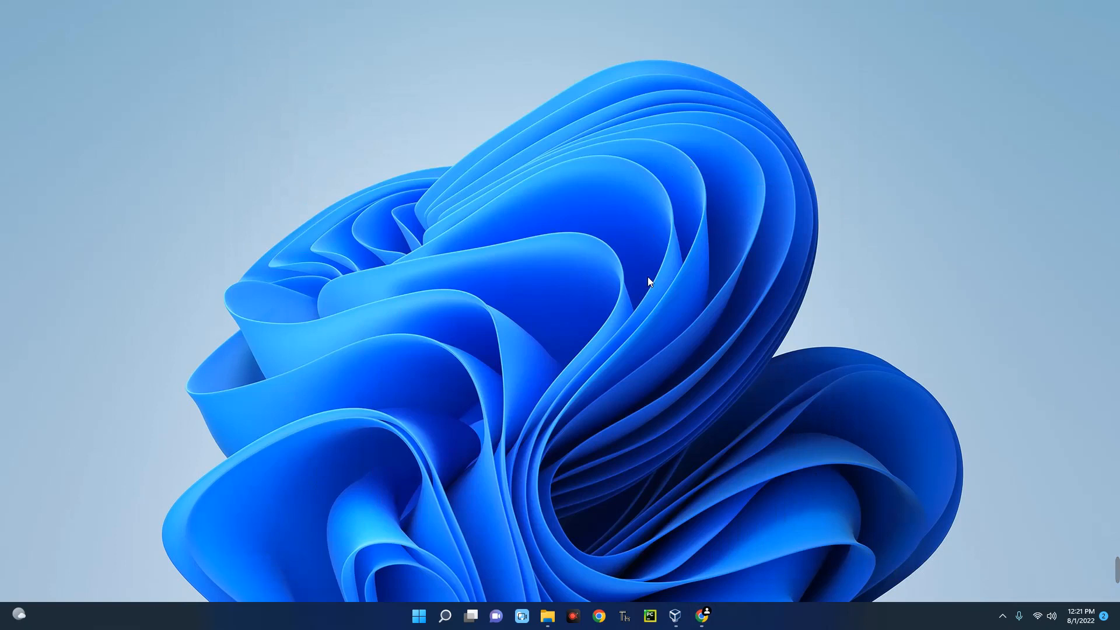
- Launch VirtualBox Manager listing the powered-off Kali Linux 2022.2 and Debian 11 machines
click(675, 616)
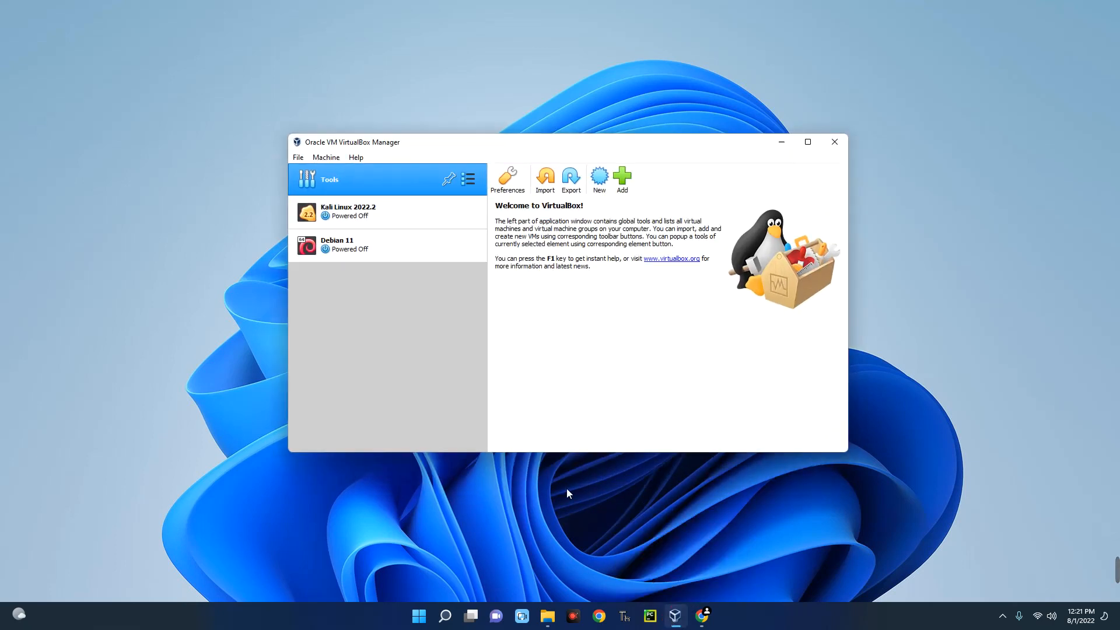
mouse_move(555, 360)
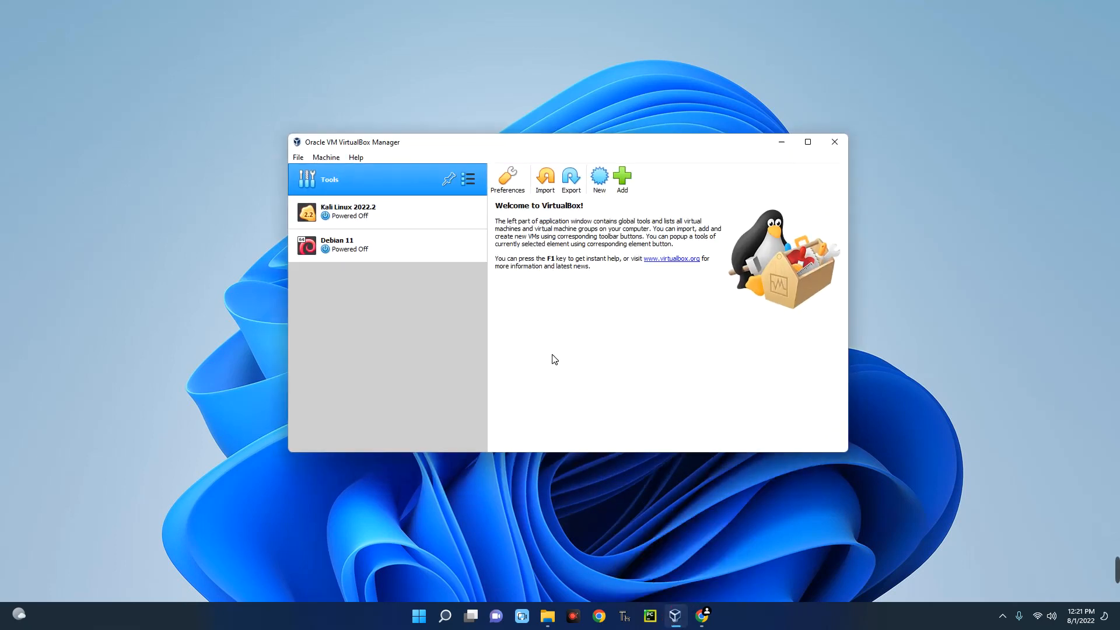
mouse_move(546, 326)
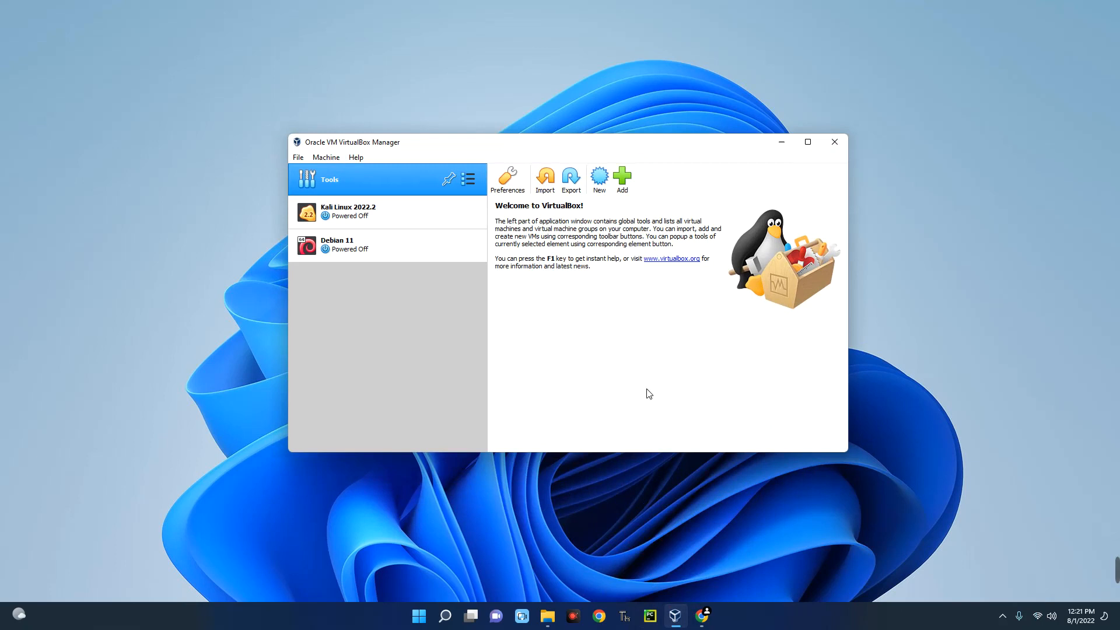
mouse_move(703, 602)
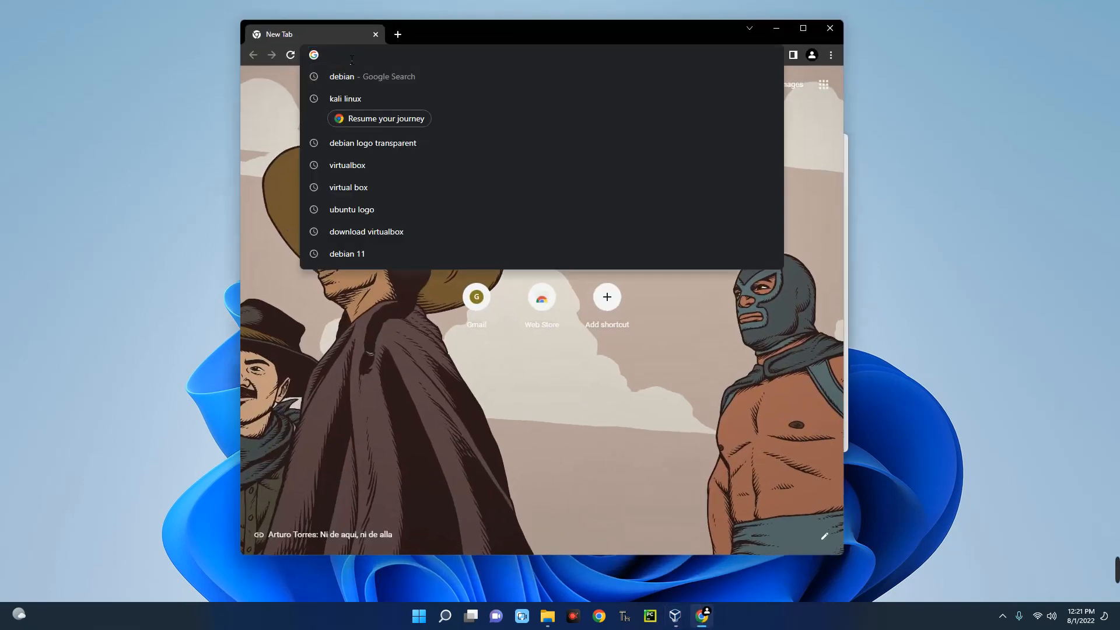
- Search for virtualbox and reach the virtualbox.org Downloads page for 6.1.36
click(347, 164)
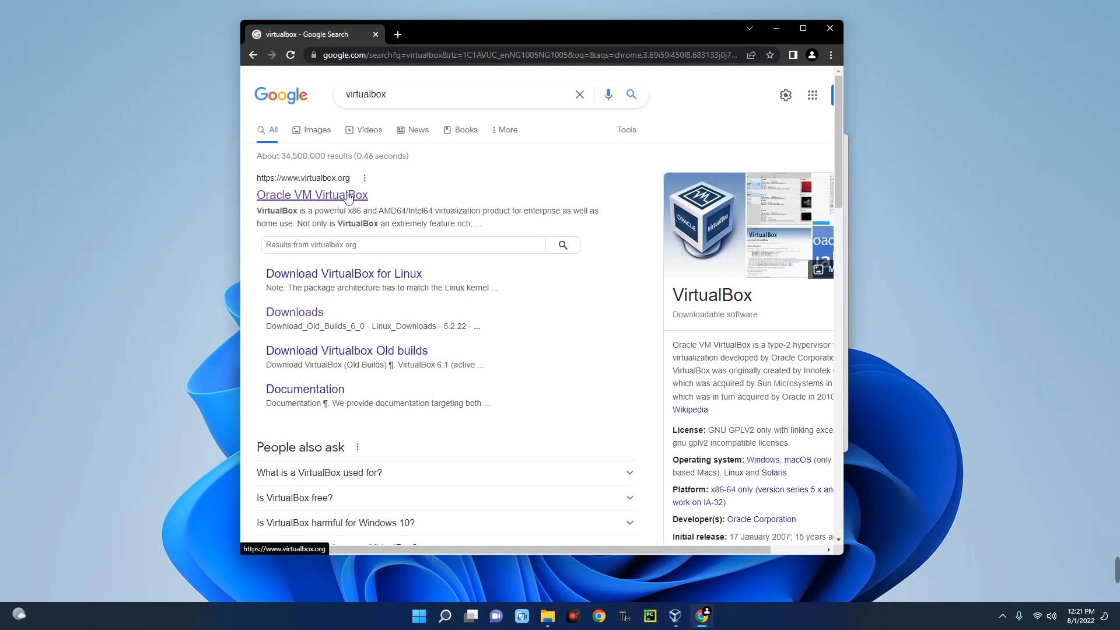
click(312, 194)
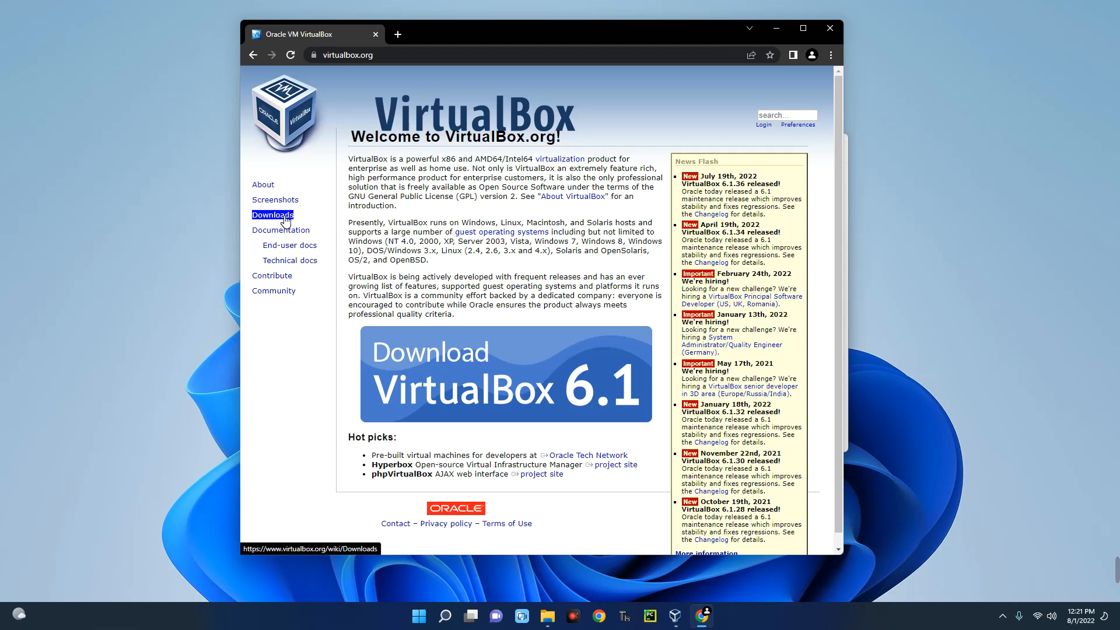
click(272, 215)
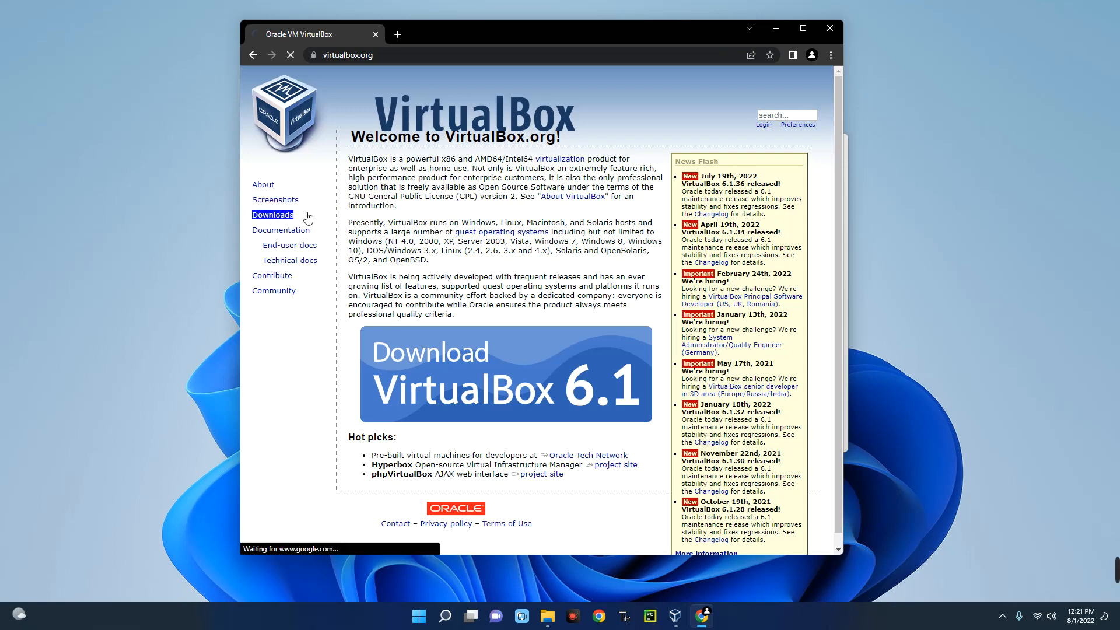
click(272, 215)
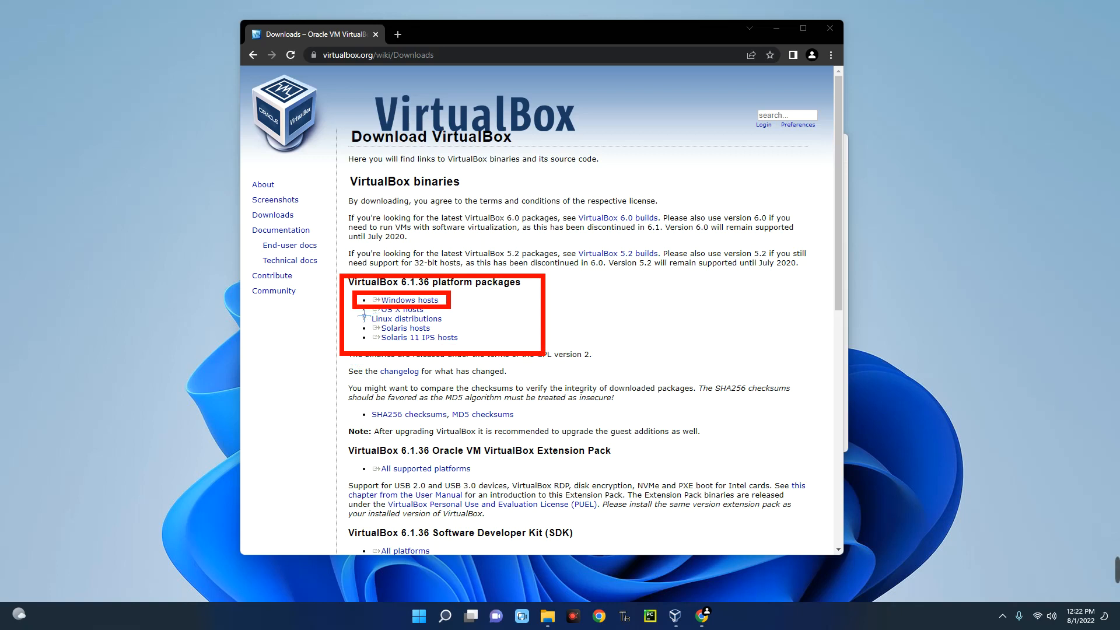
- Start the Windows hosts installer download, then cancel it from the download menu
click(407, 300)
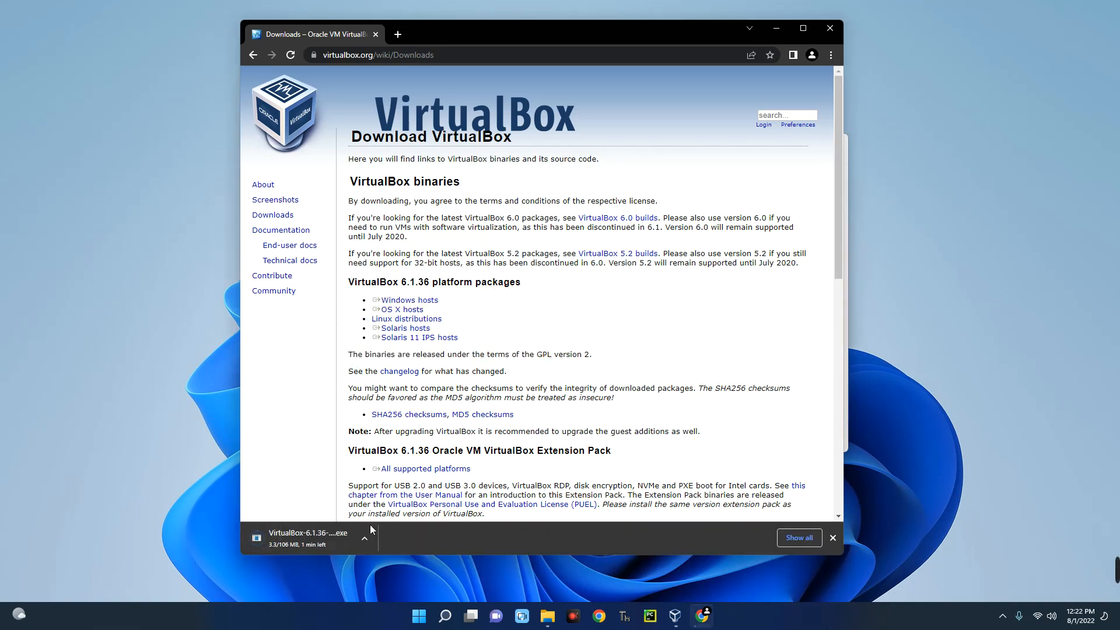
click(364, 537)
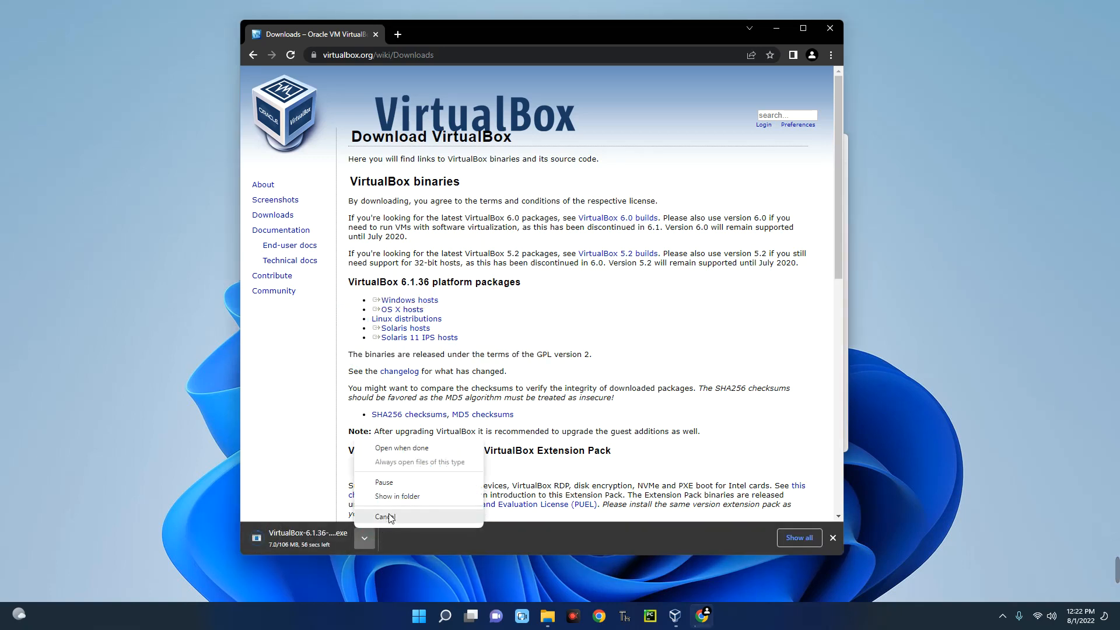
click(384, 517)
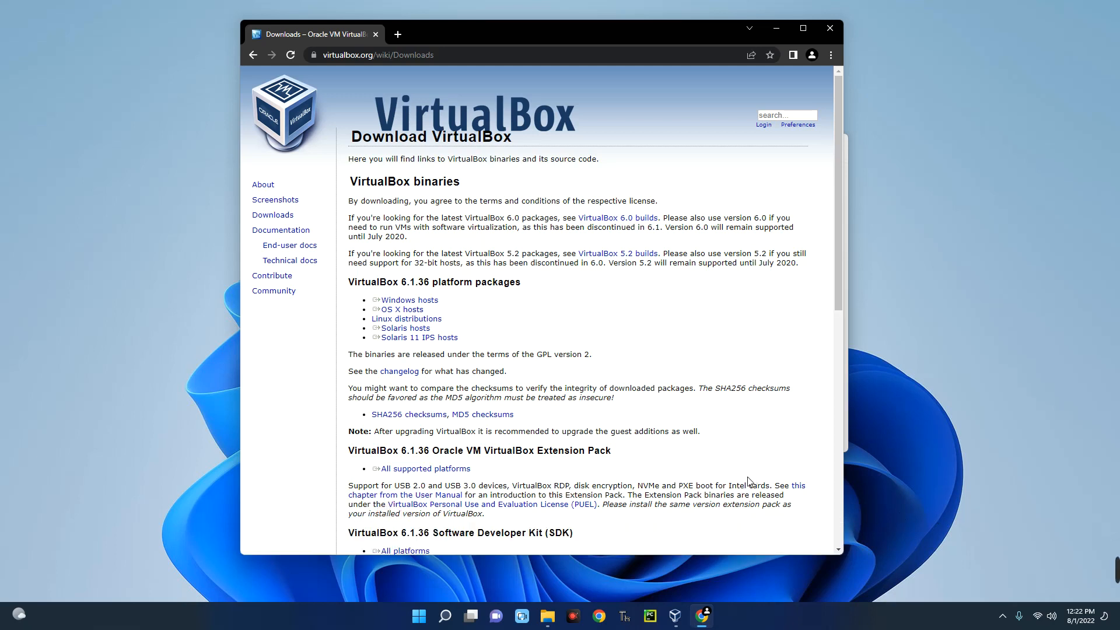
mouse_move(748, 415)
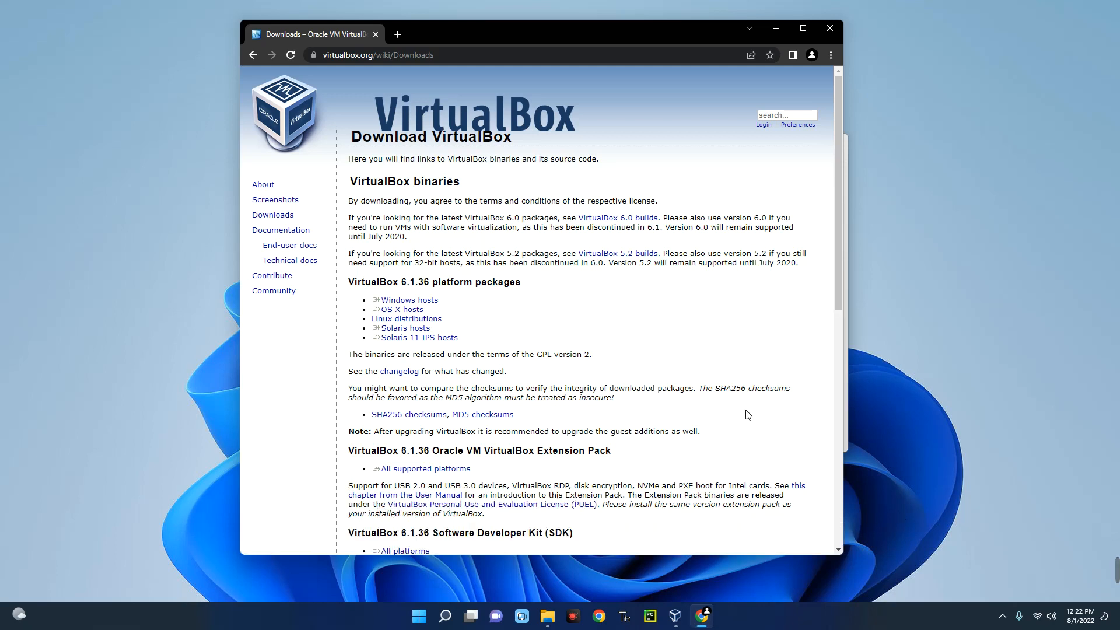
mouse_move(777, 47)
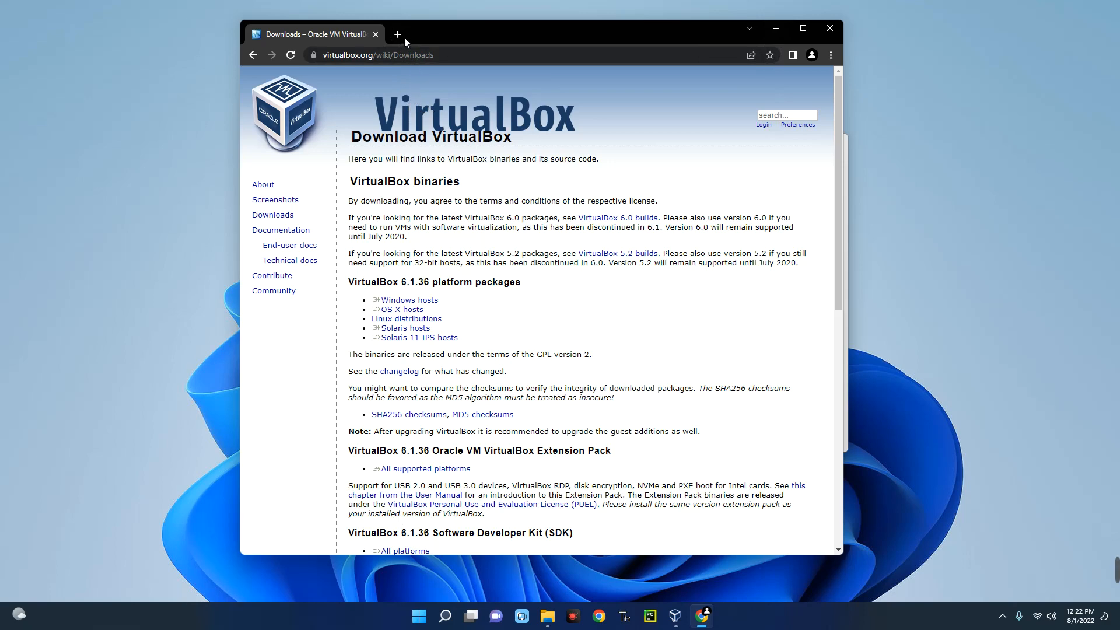
- In a new tab, search 'android 86' and reach the Android-x86 download page with its mirrors
click(396, 34)
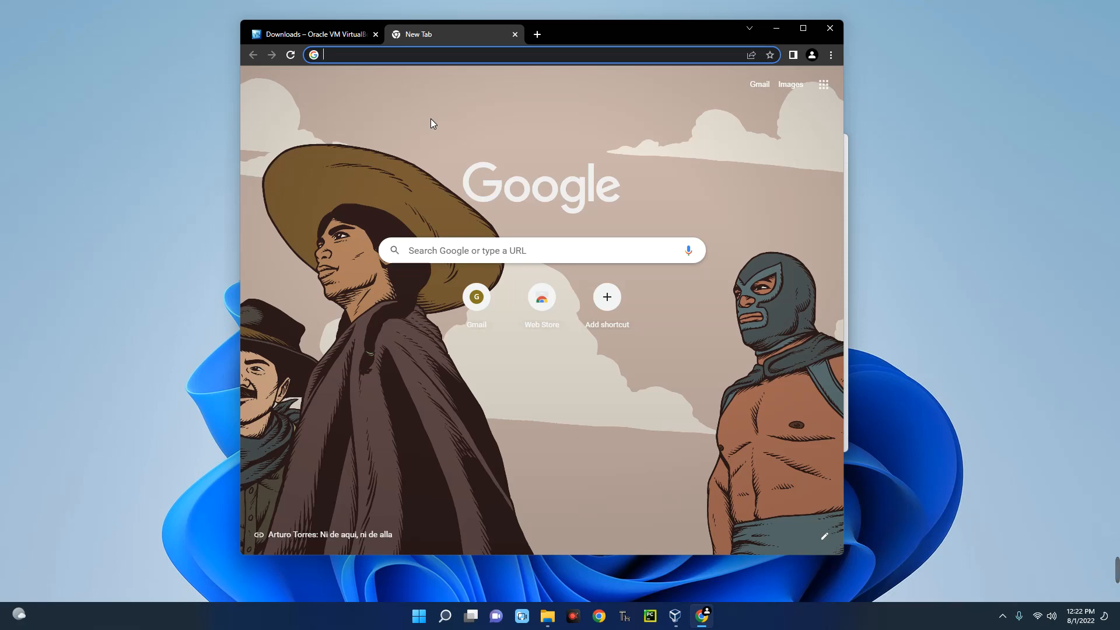
text(android 86)
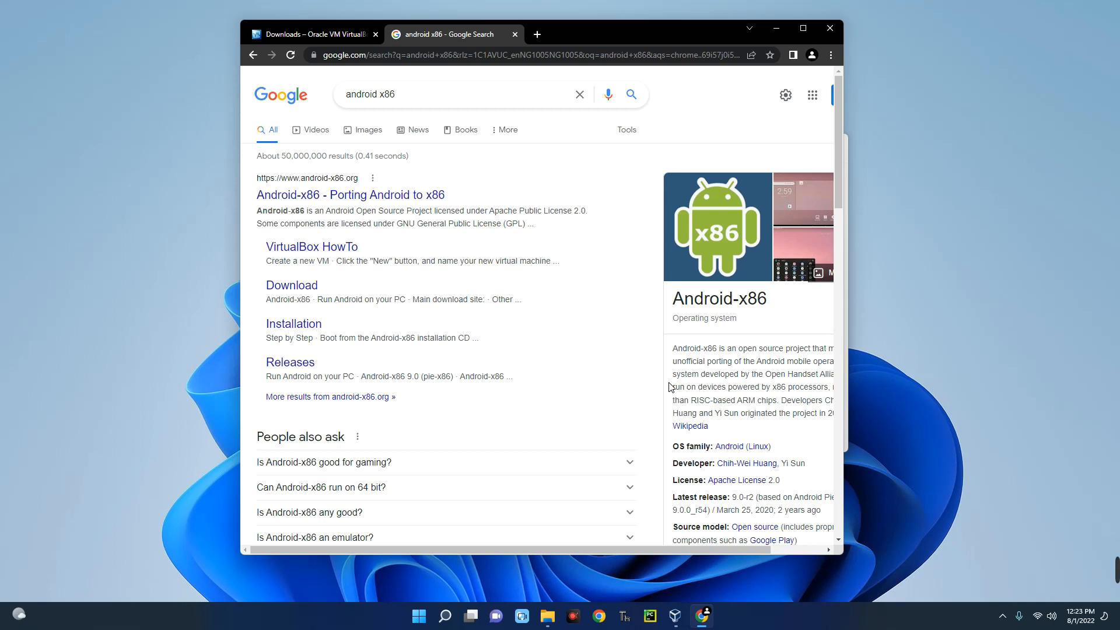
mouse_move(711, 422)
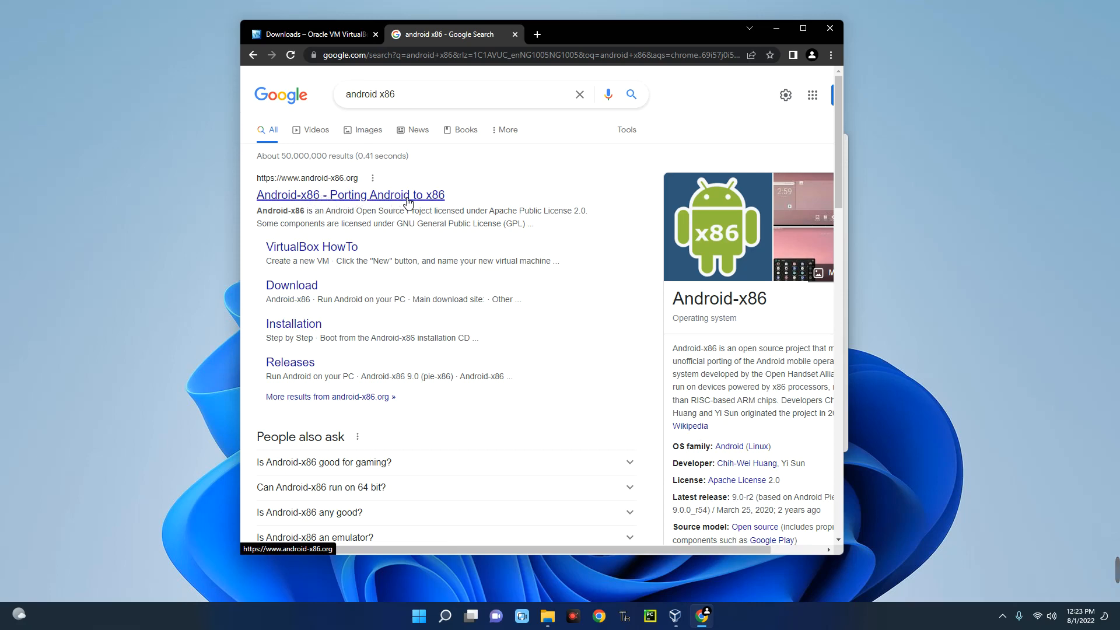
click(349, 195)
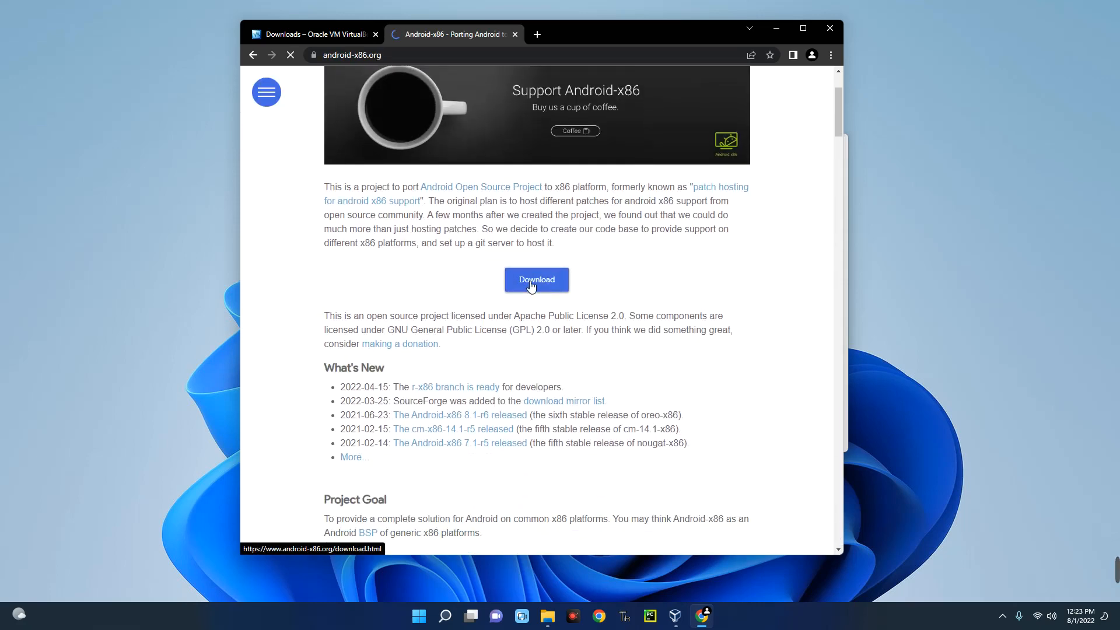
click(536, 279)
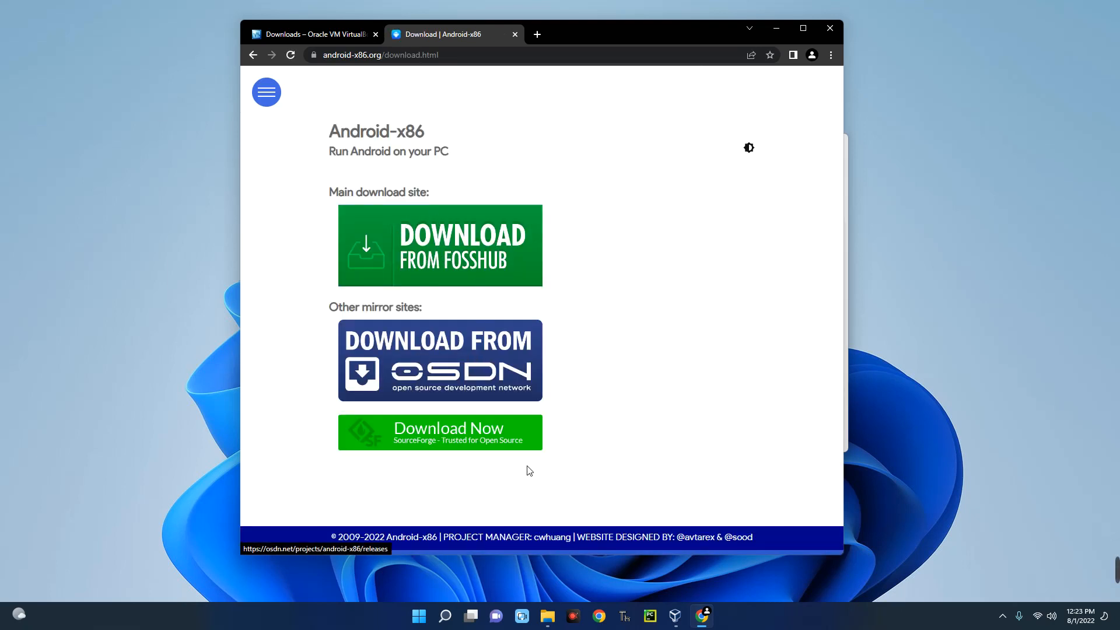
- Show Downloads in File Explorer with the android-x86_64-9.0-r2 ISO selected, window moved aside
click(546, 616)
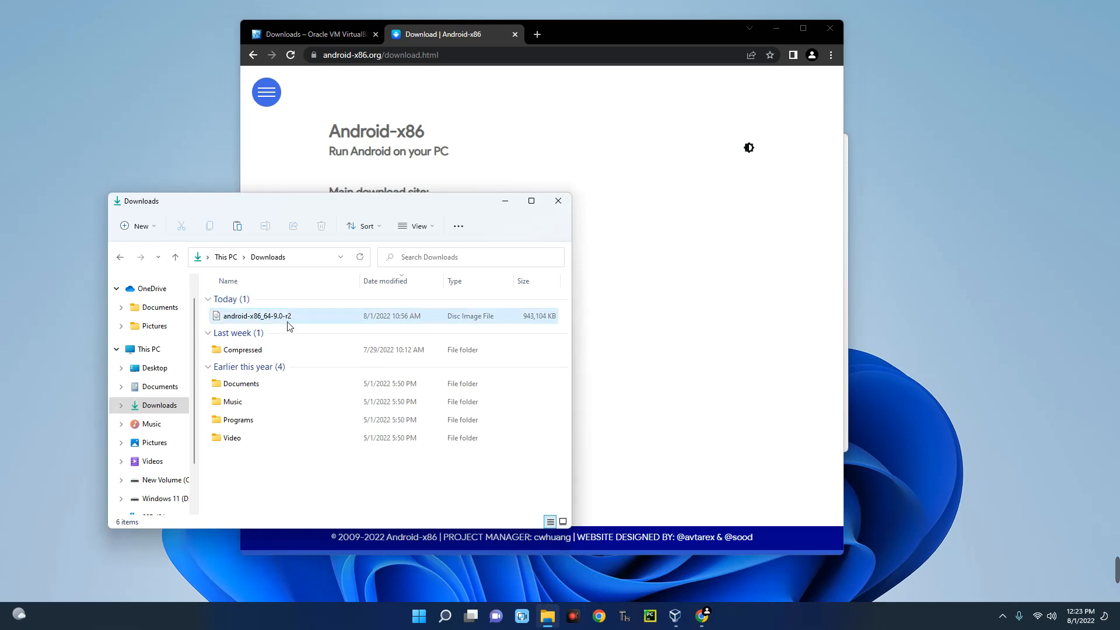
click(257, 316)
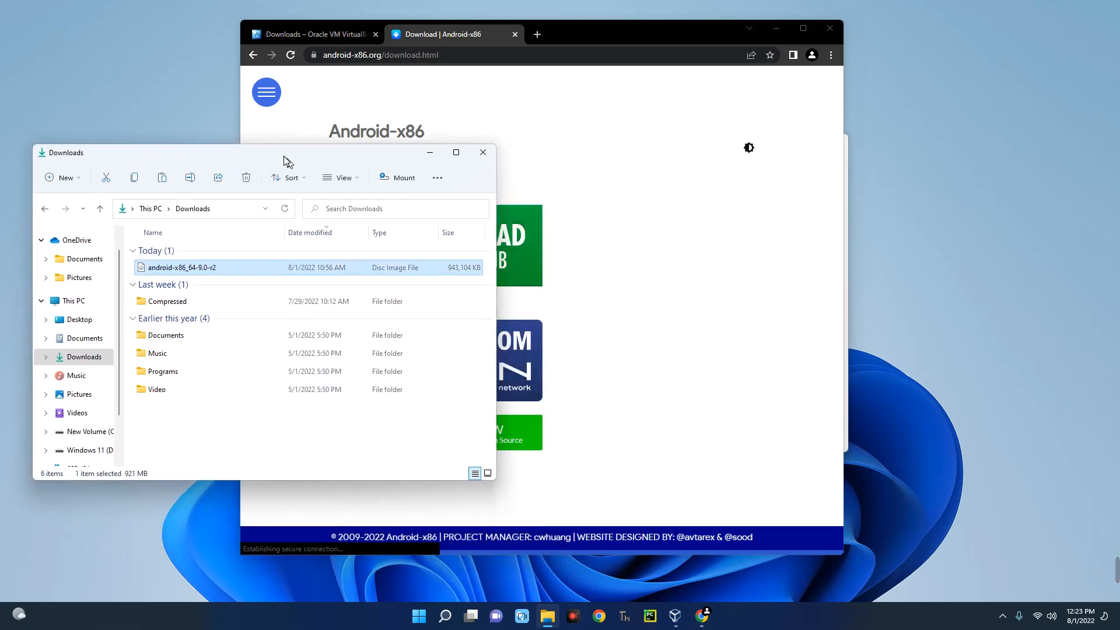
drag(286, 151, 286, 163)
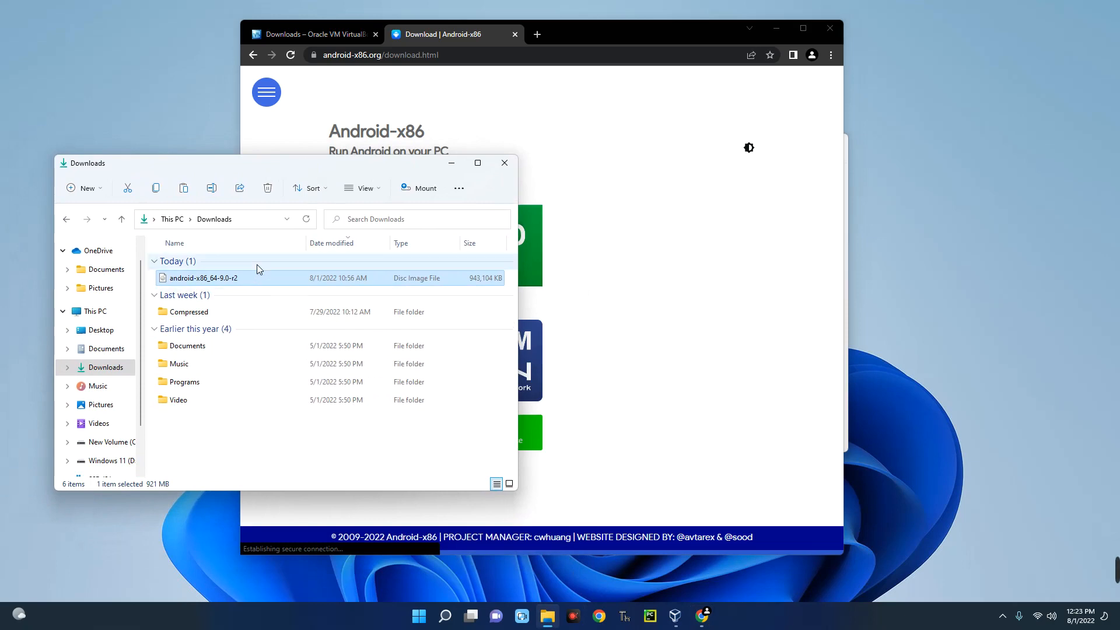
mouse_move(829, 28)
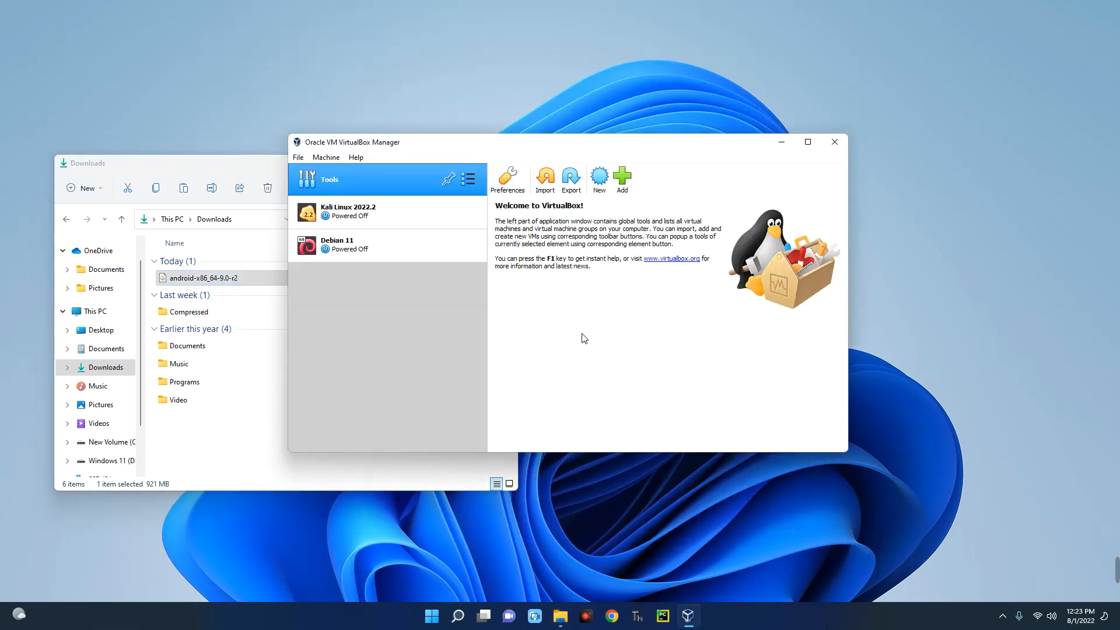
mouse_move(590, 304)
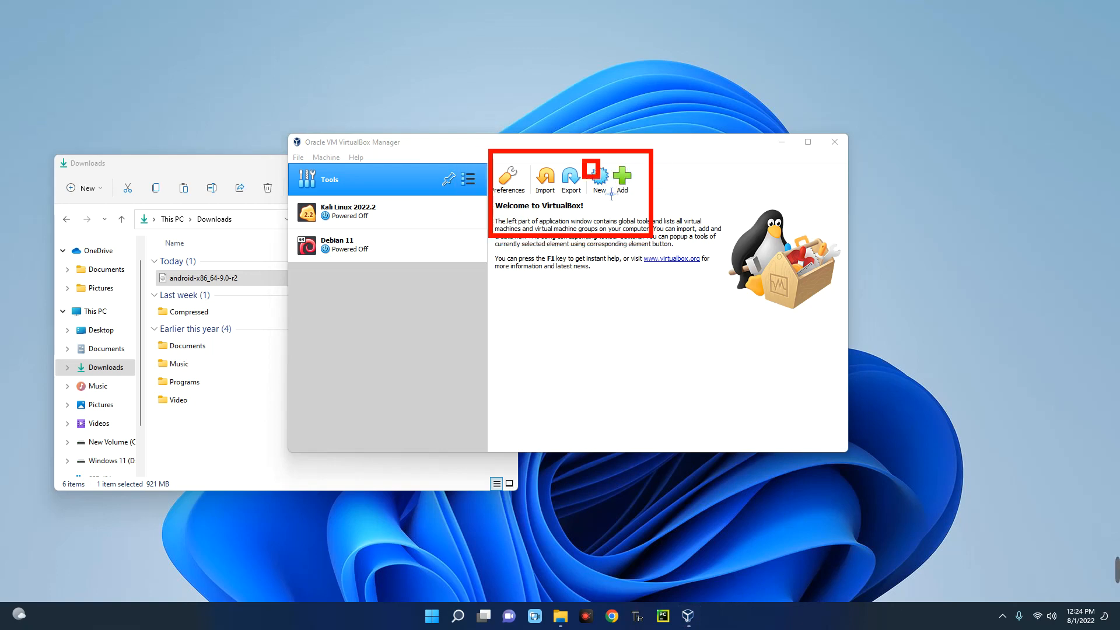
- Create a new VM named Android OS, type Other, version Other/Unknown (64-bit)
click(599, 176)
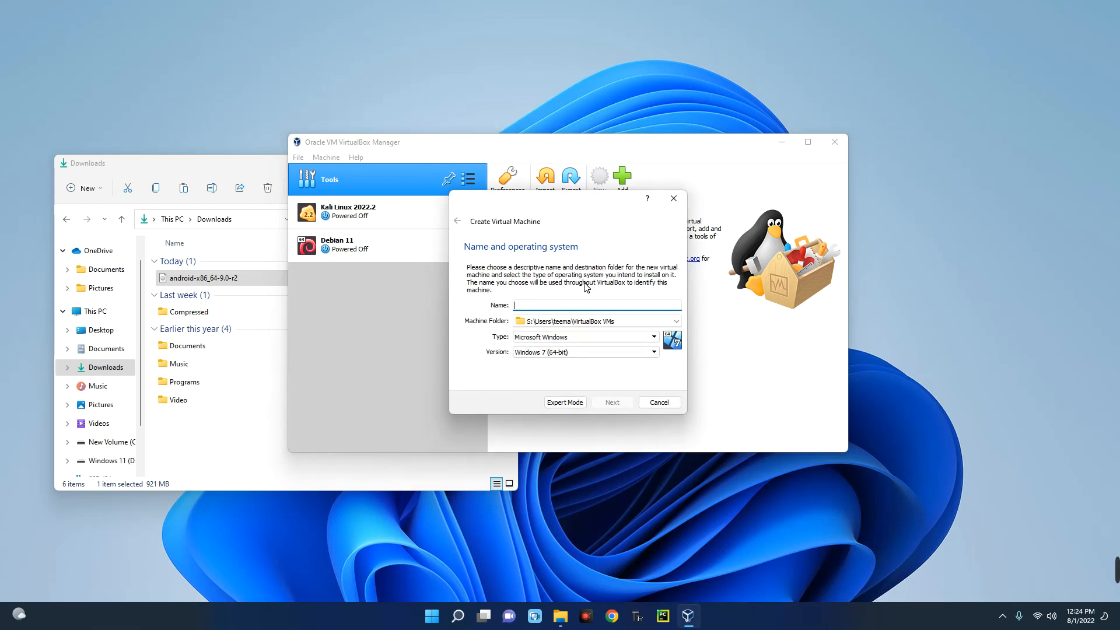
text(Android OS)
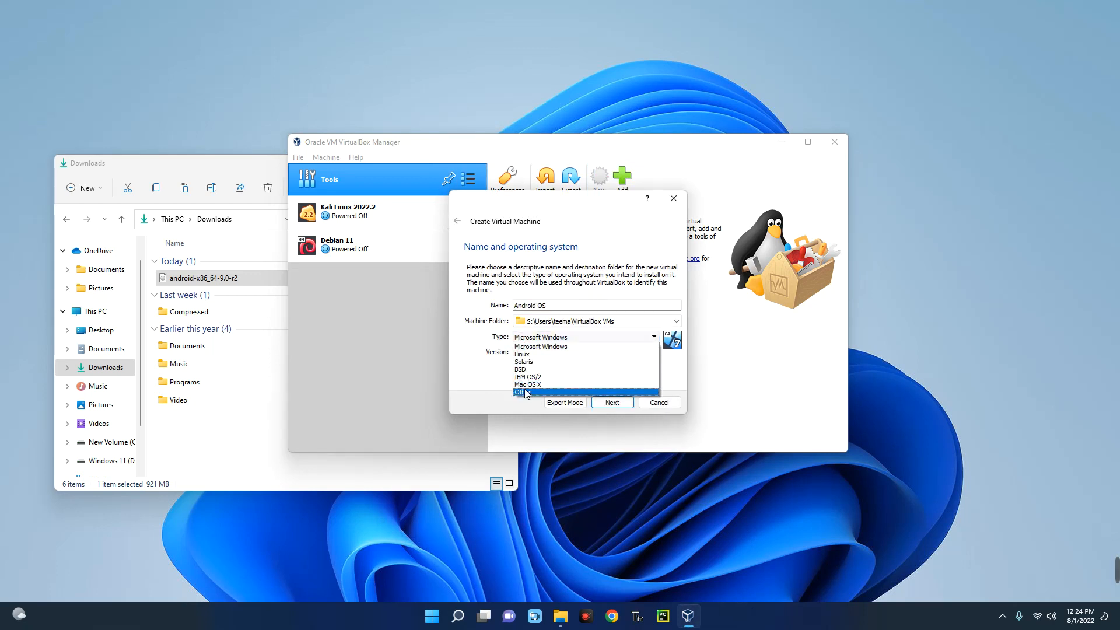
click(522, 392)
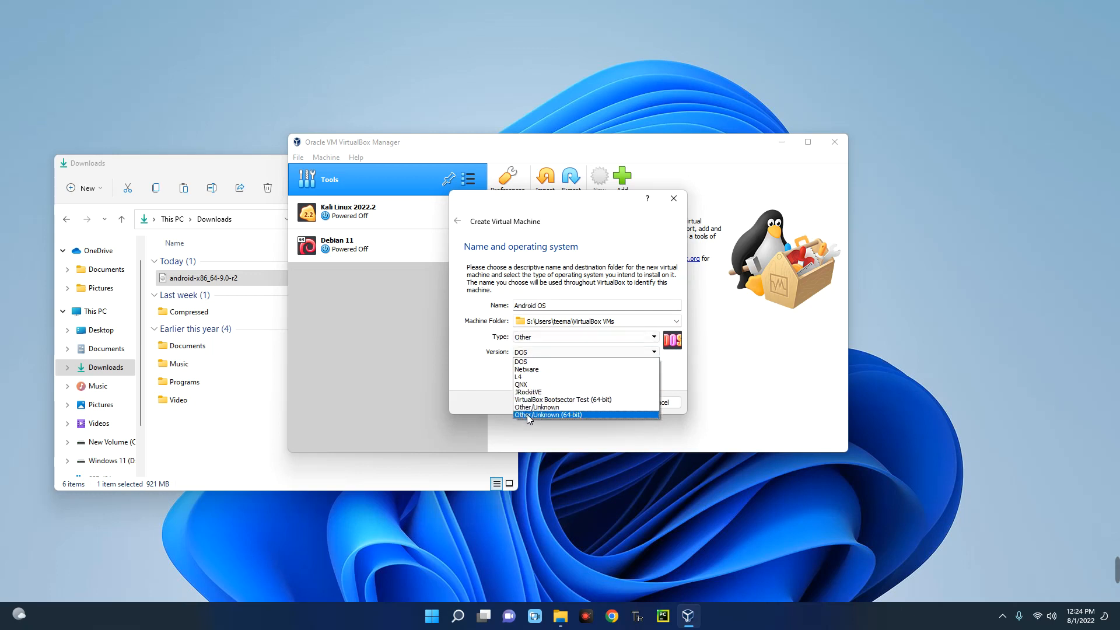
click(546, 414)
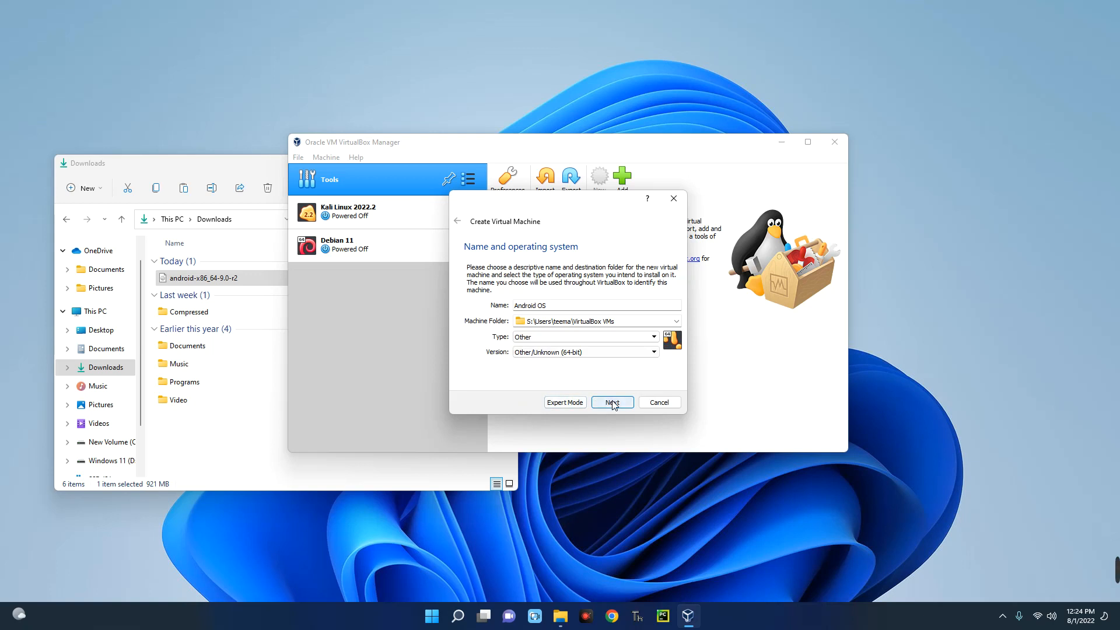
- Set the machine's memory to 6088 MB and continue to the hard disk step
click(610, 401)
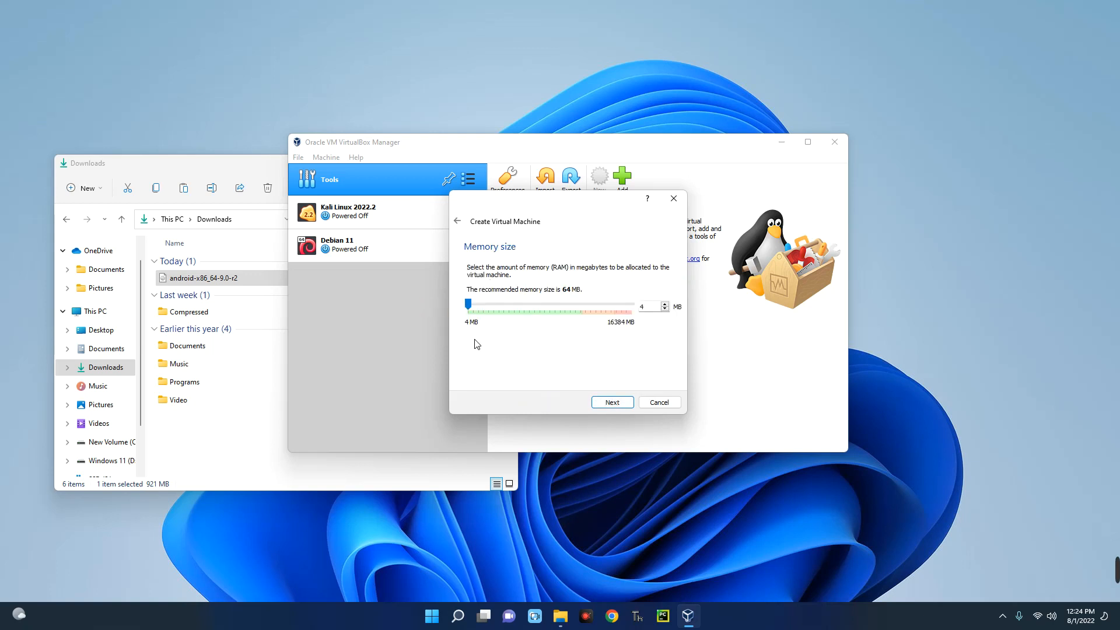
drag(469, 303, 501, 306)
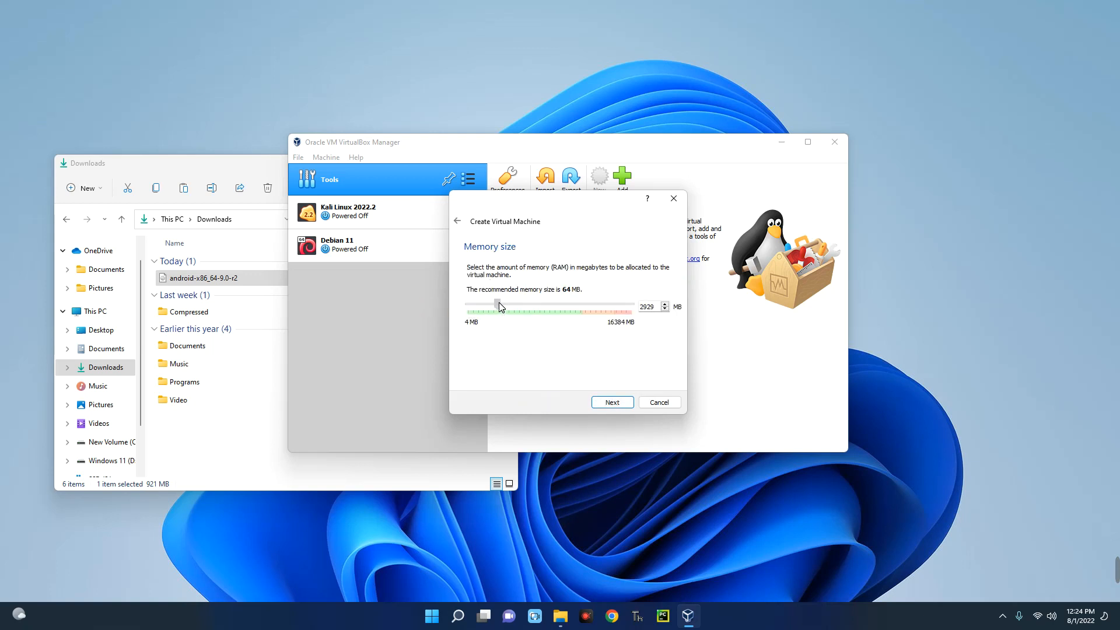
drag(495, 308, 521, 308)
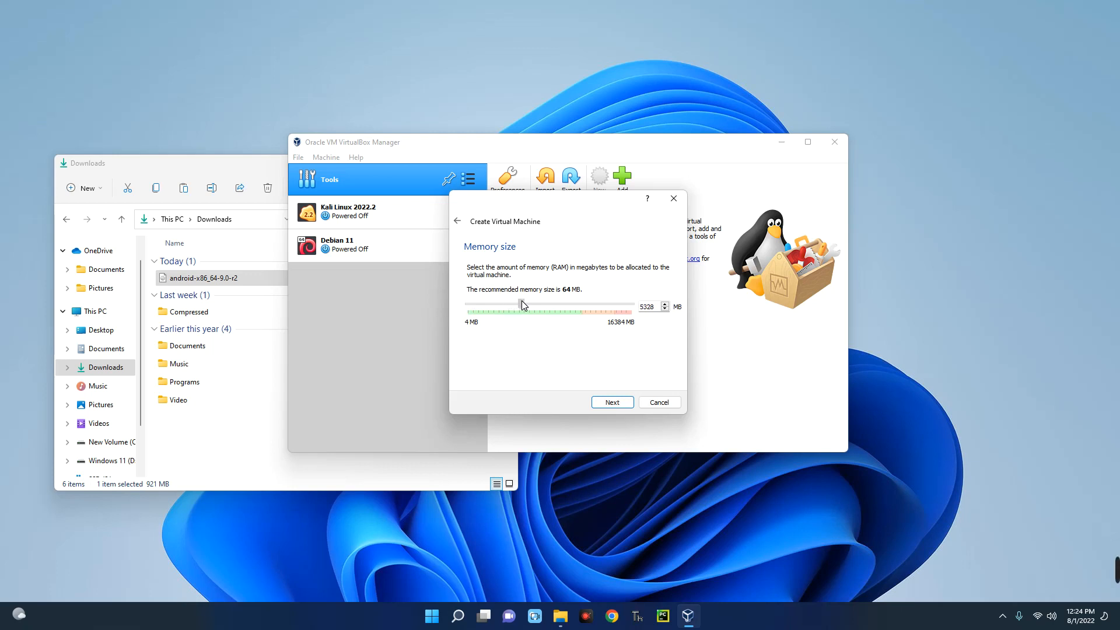
drag(520, 305, 530, 305)
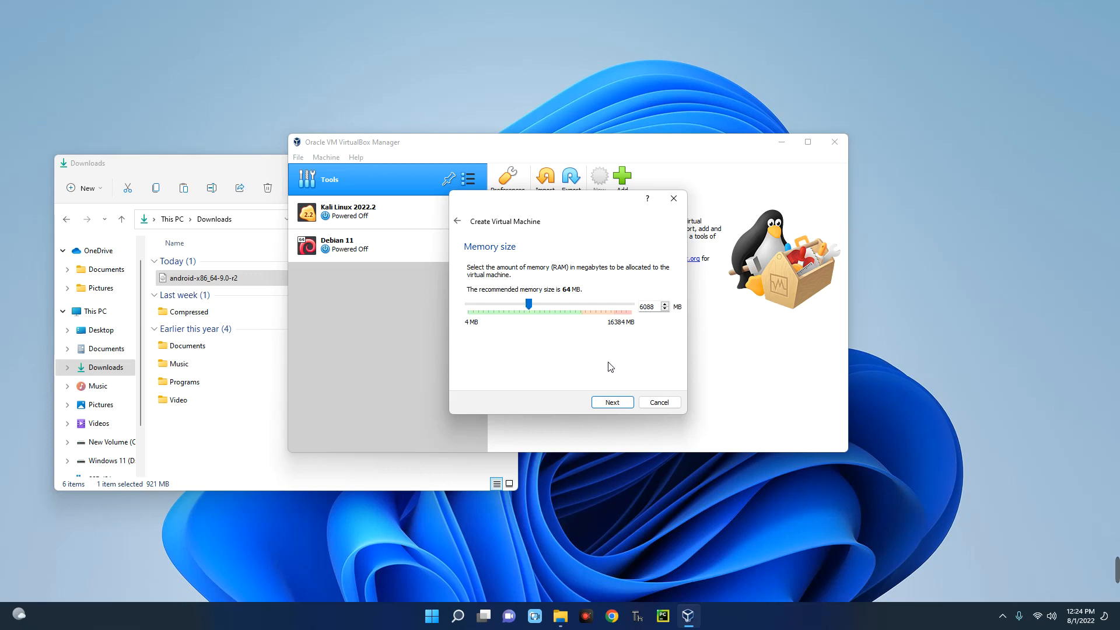
click(610, 401)
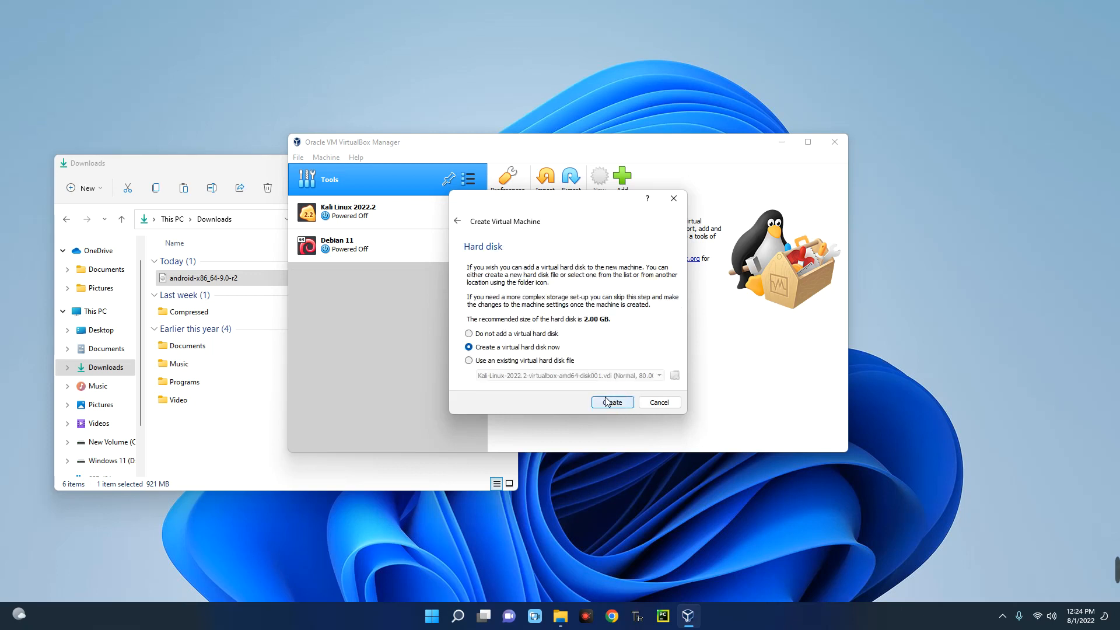
mouse_move(613, 401)
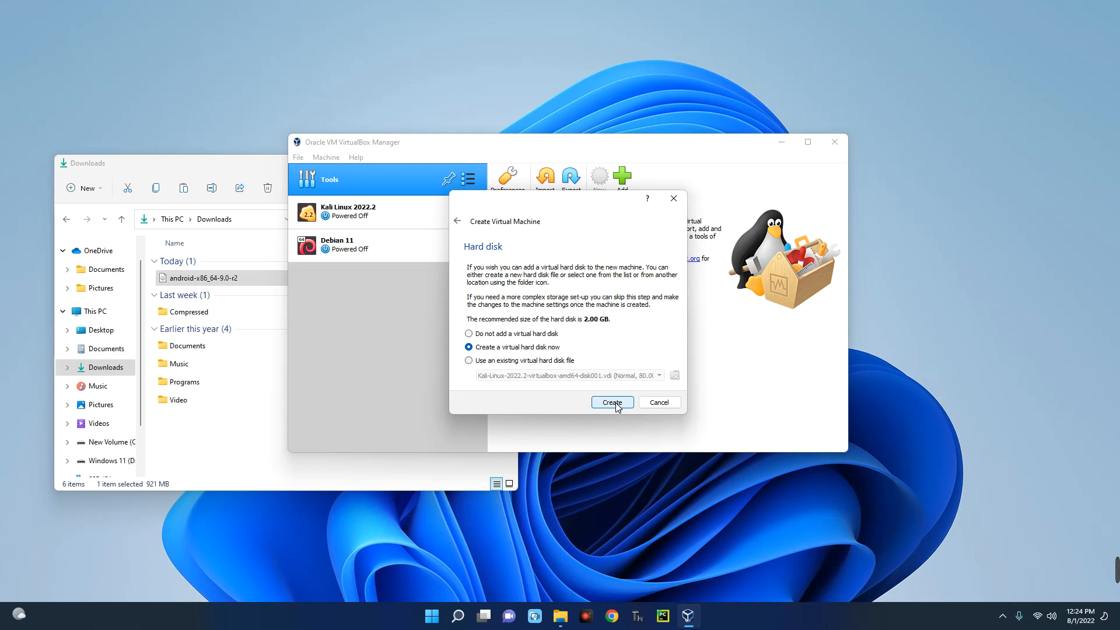
- Create a dynamically allocated 31.03 GB VDI disk, finishing the Android OS machine
click(610, 401)
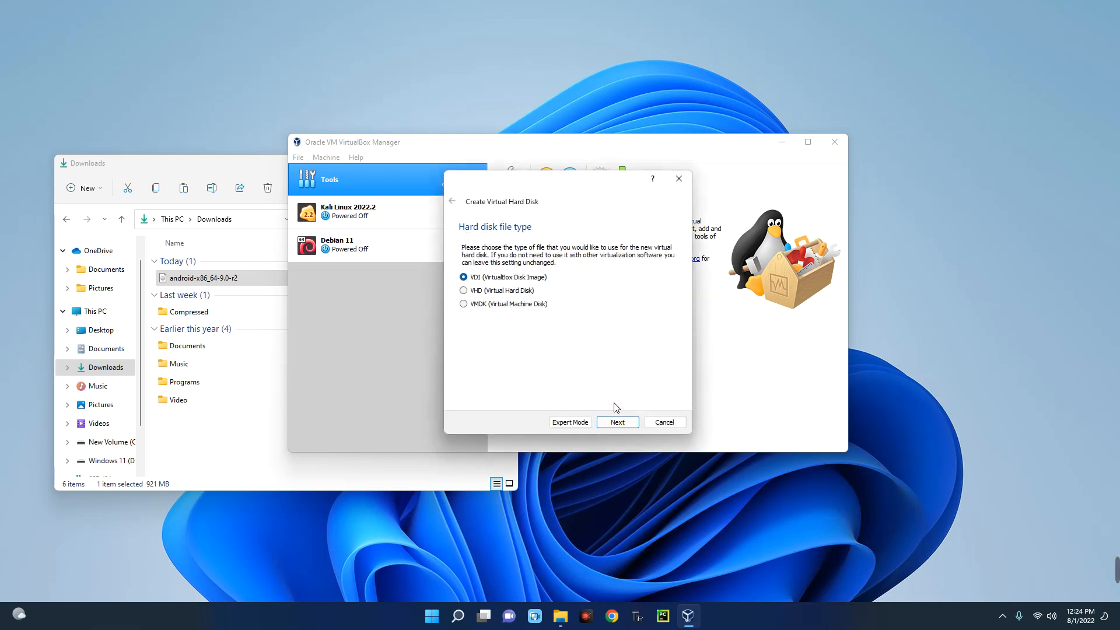
click(617, 421)
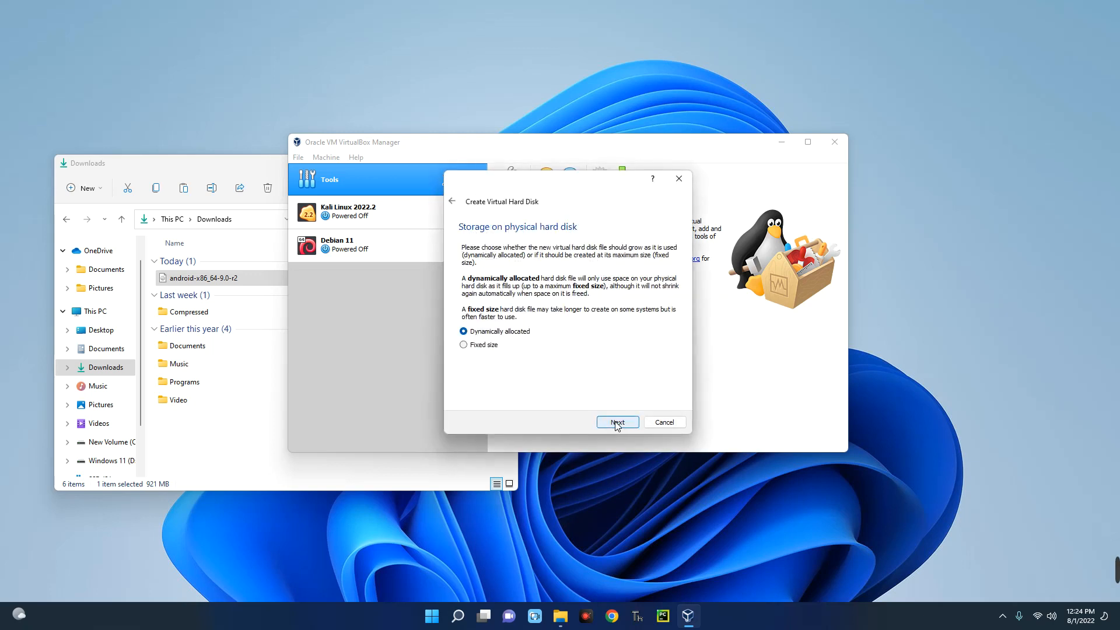
click(615, 421)
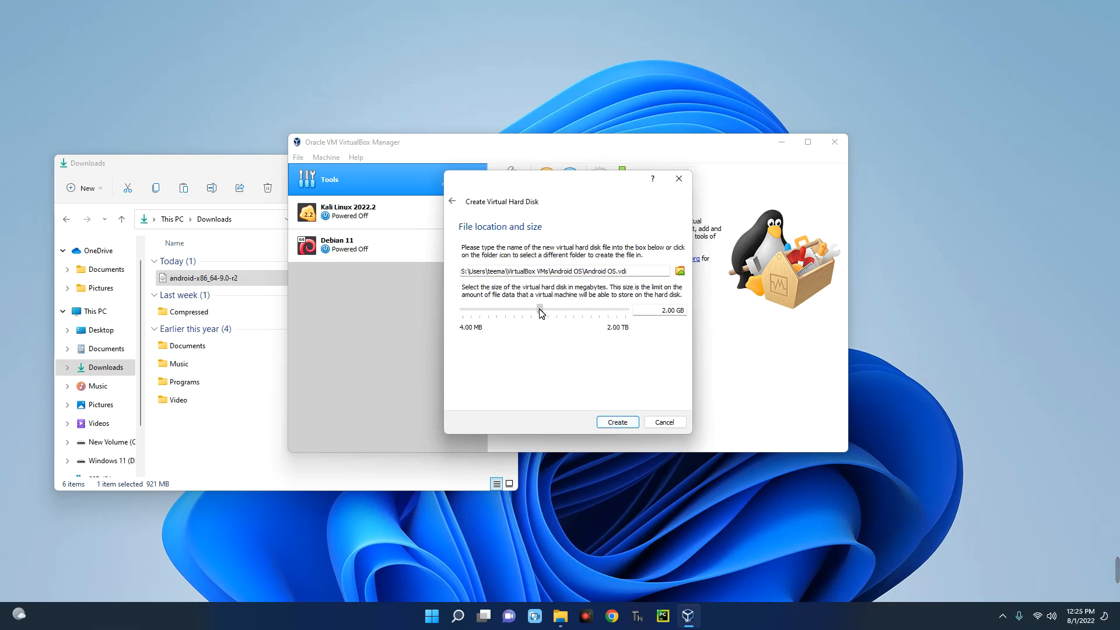
drag(540, 308, 565, 308)
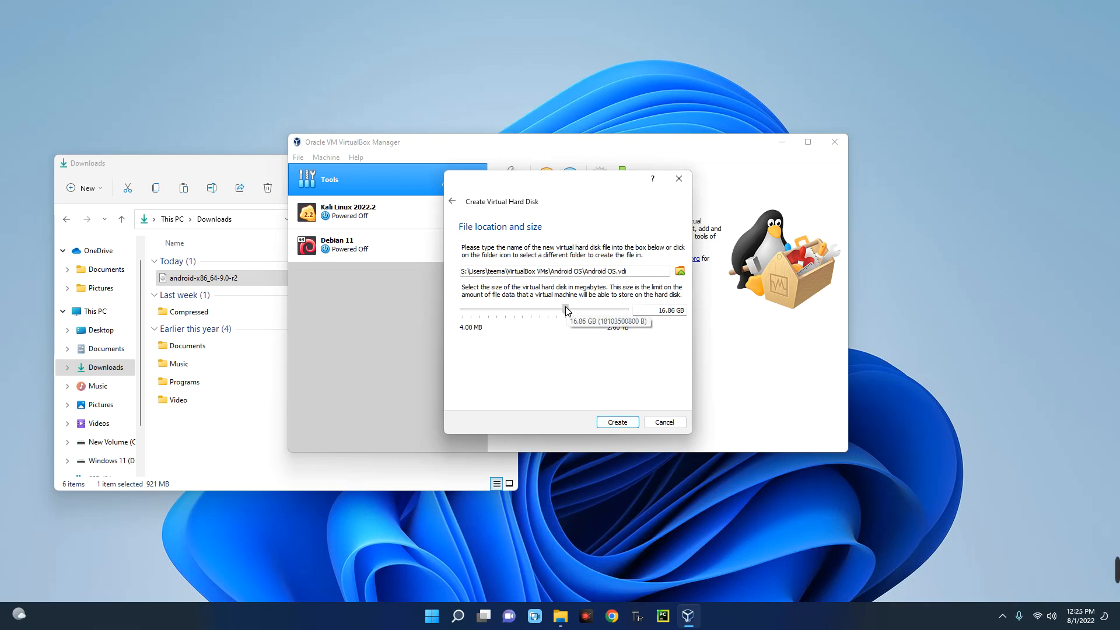
drag(559, 310, 571, 310)
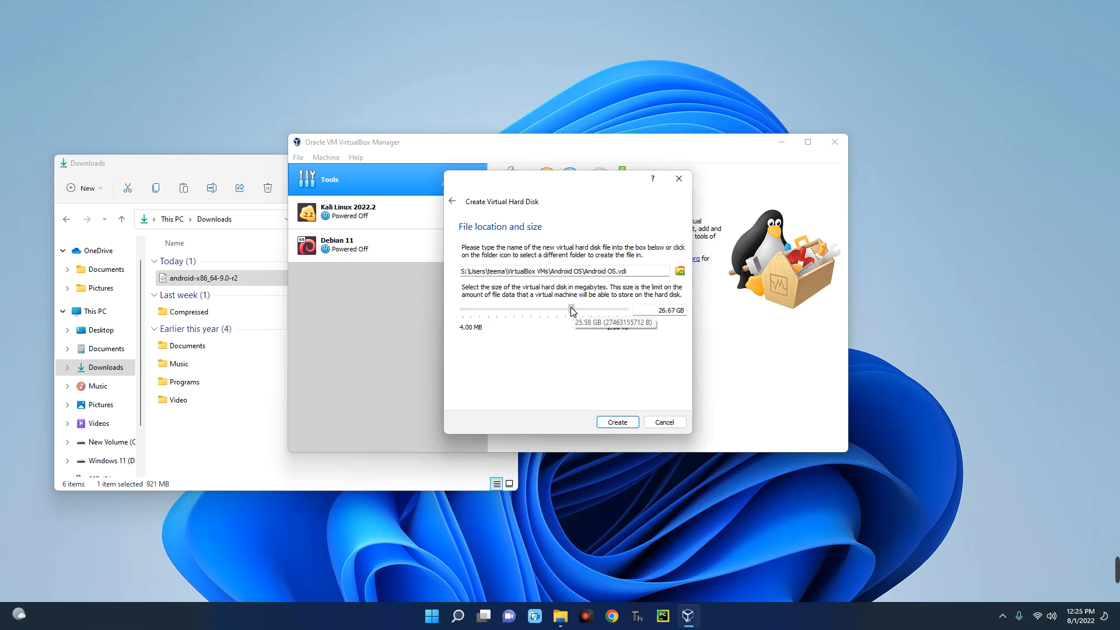
drag(571, 311, 596, 310)
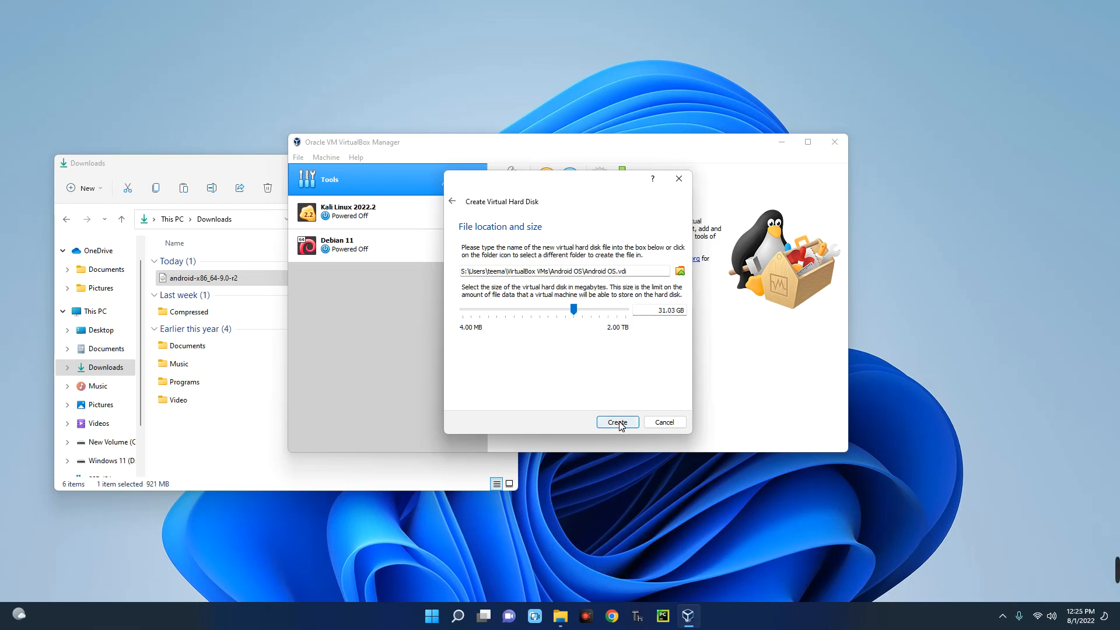
click(616, 422)
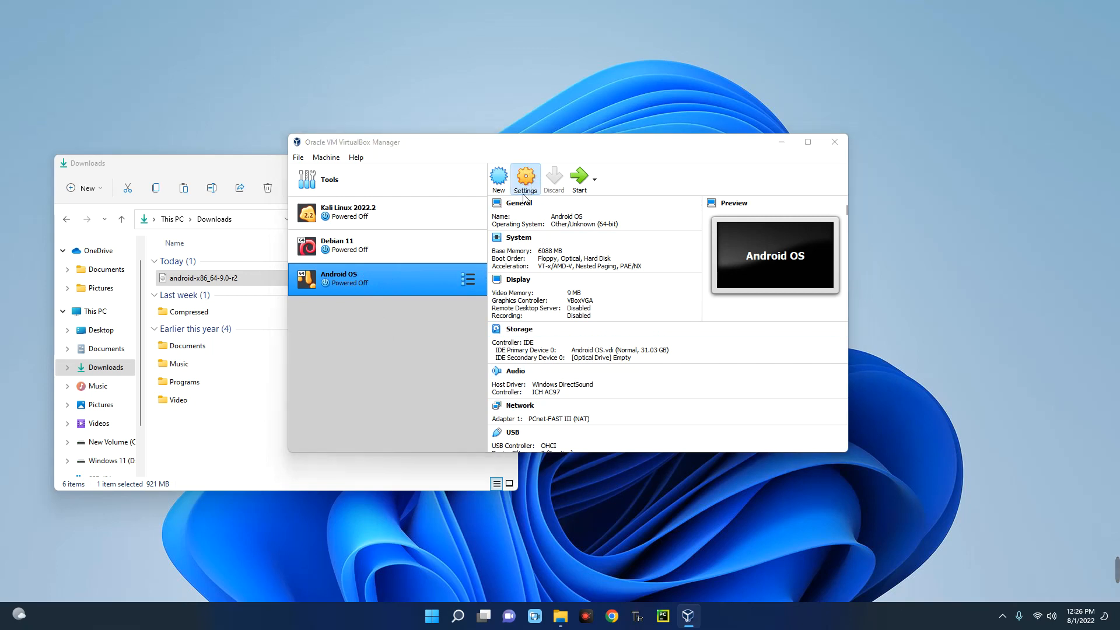
- In Settings > System > Processor, give the Android OS machine 3 CPUs and save
click(525, 177)
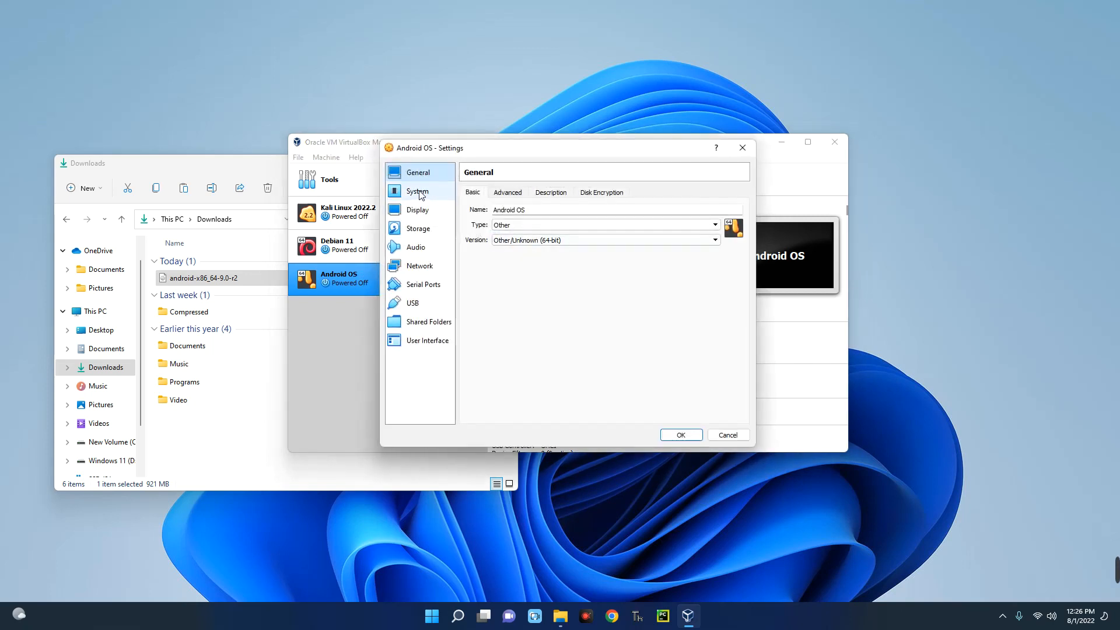
click(417, 191)
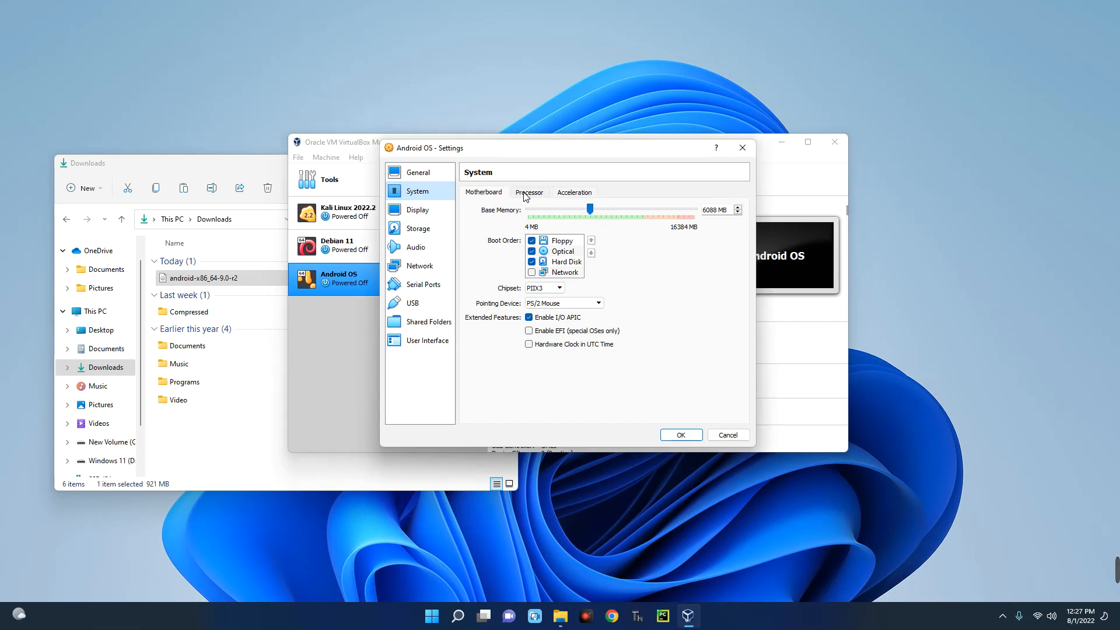
click(528, 192)
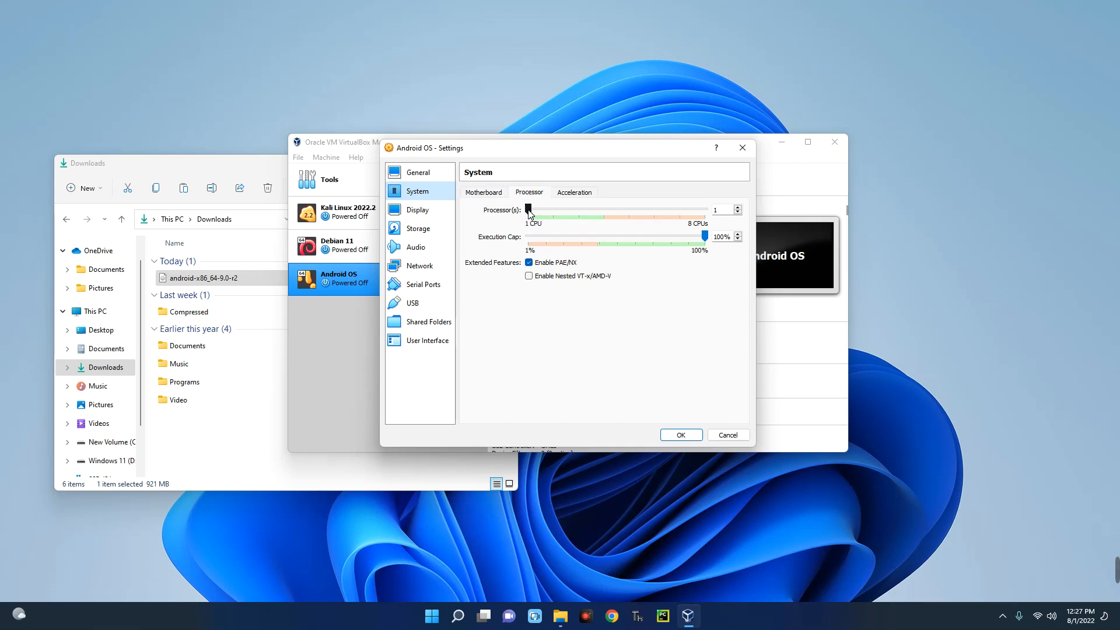
drag(528, 209, 578, 209)
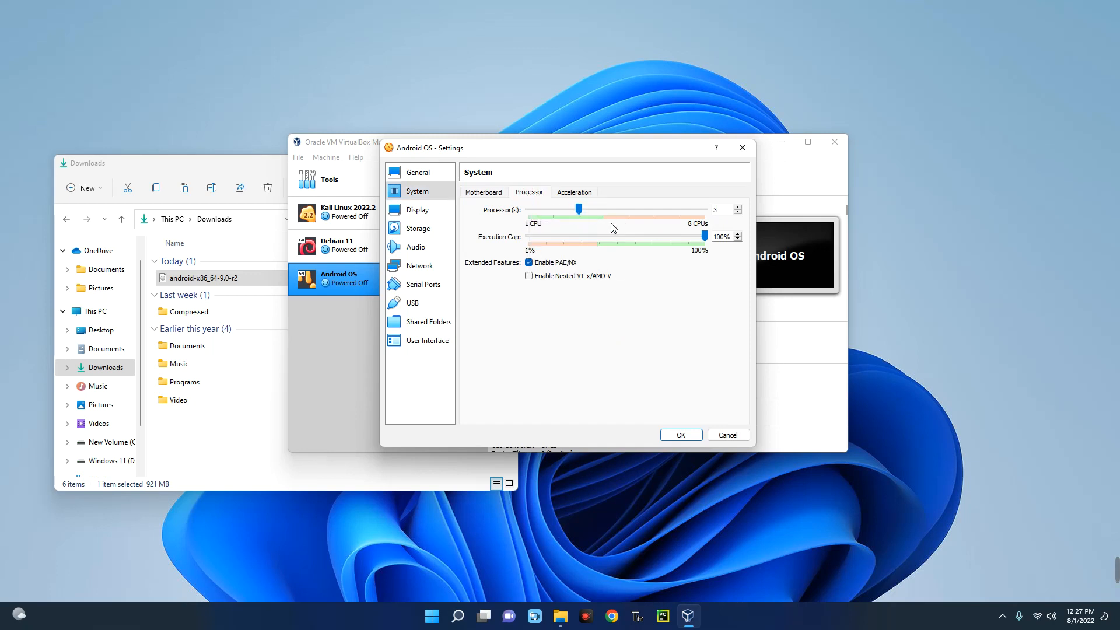
drag(579, 209, 603, 209)
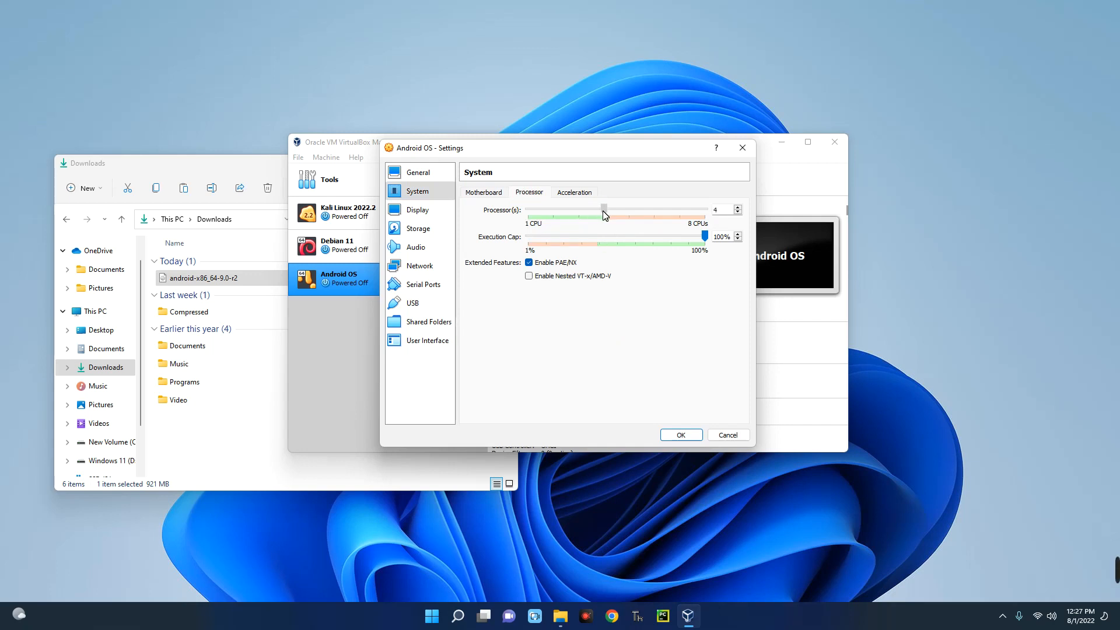
drag(602, 209, 579, 209)
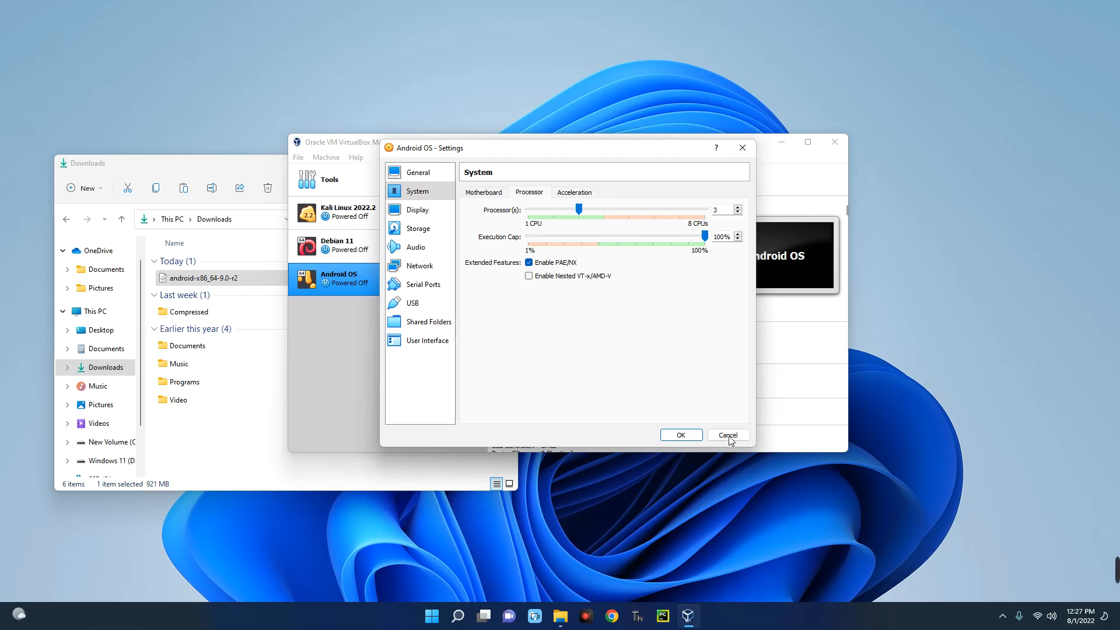
click(727, 435)
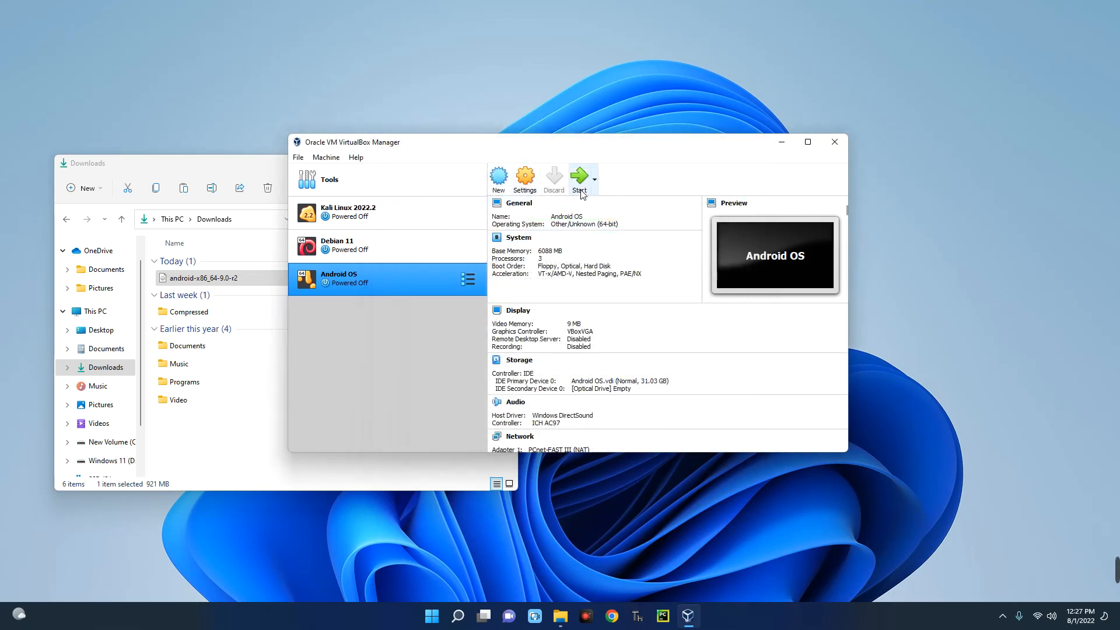
- Start the machine and add android-x86_64-9.0-r2.iso from Downloads as an optical disk
click(578, 177)
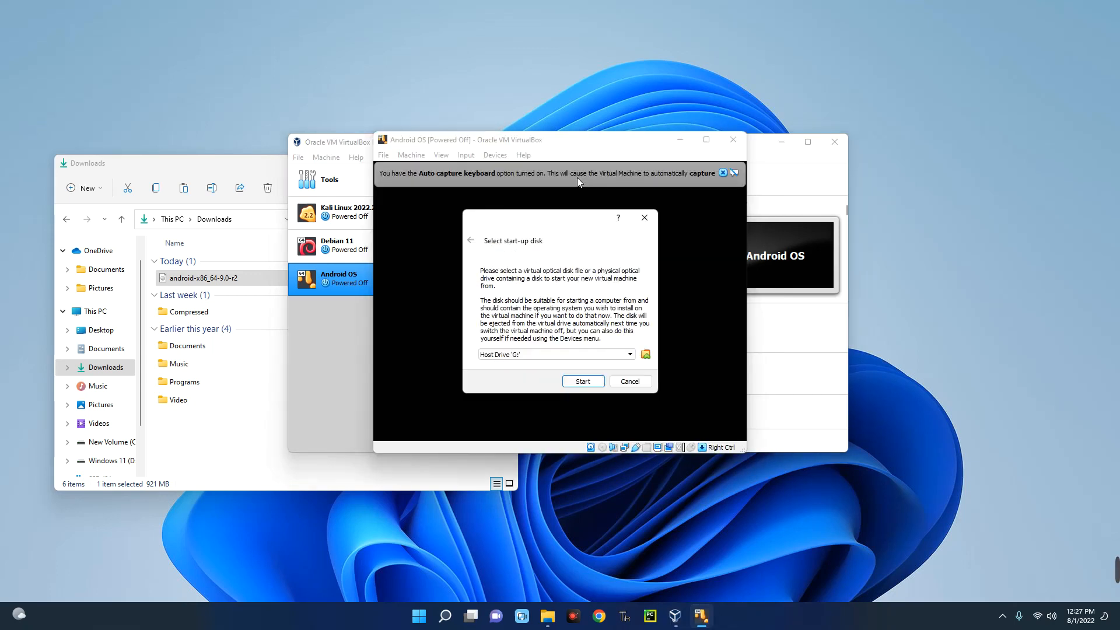
mouse_move(600, 209)
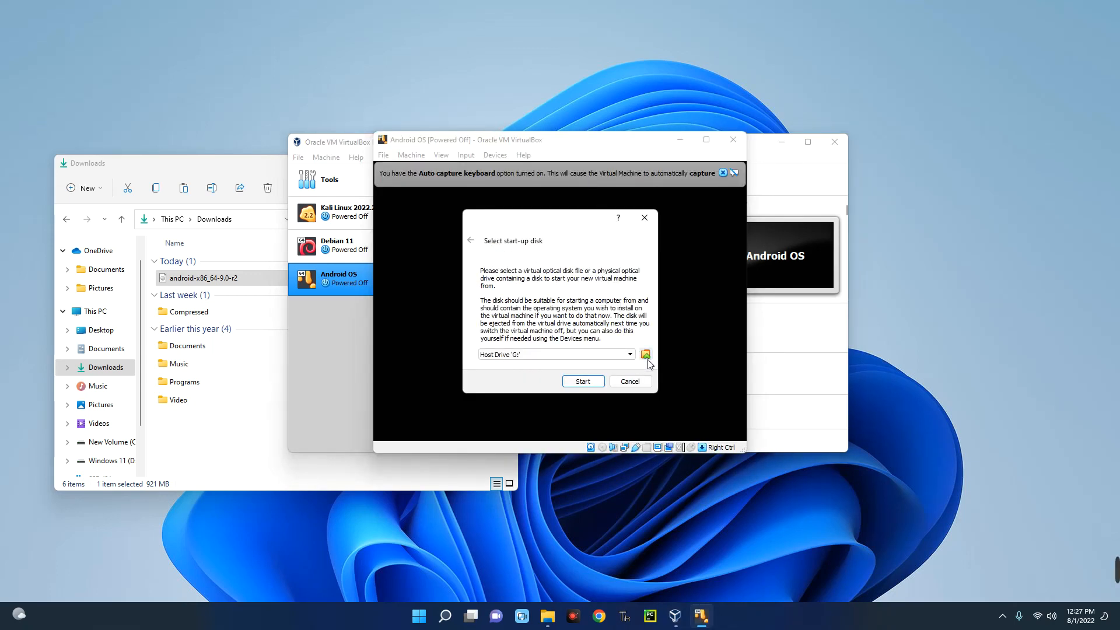
click(645, 354)
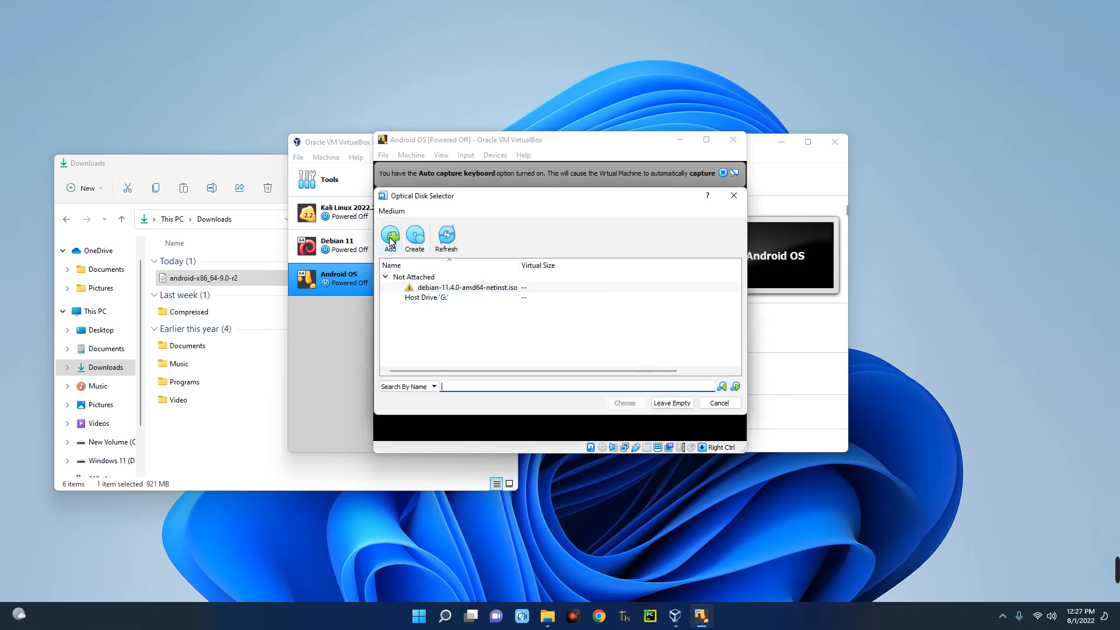
click(390, 238)
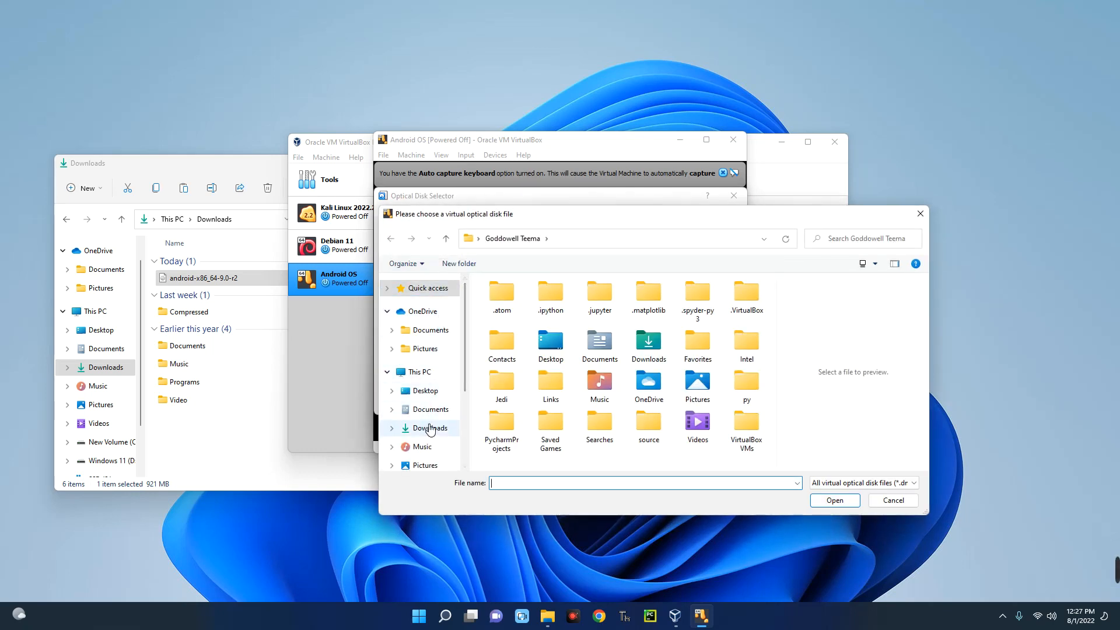
click(430, 428)
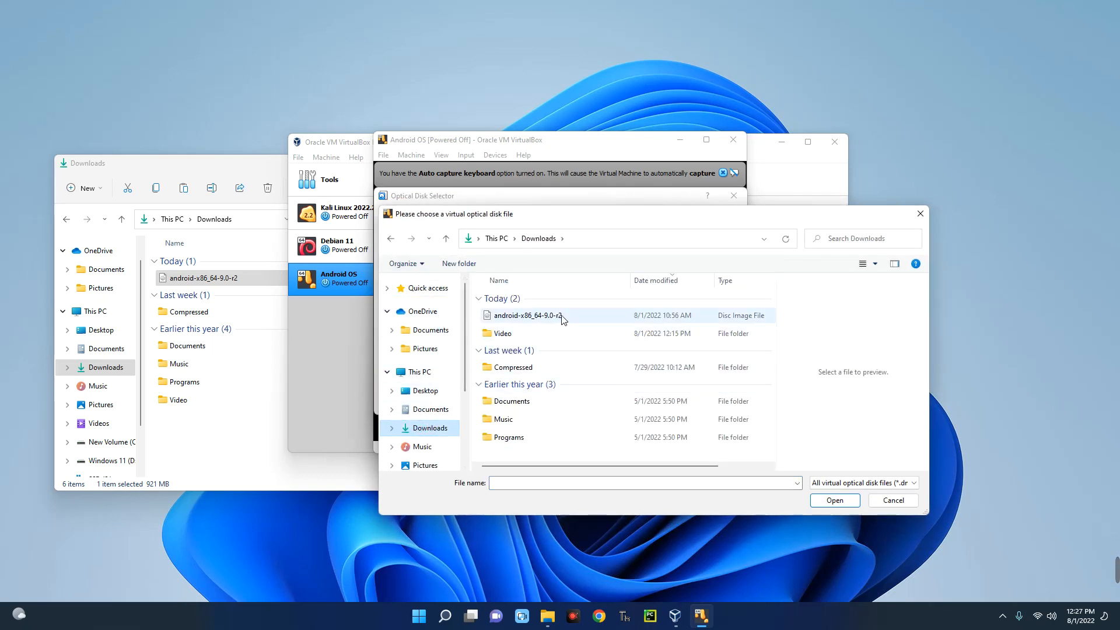
click(527, 315)
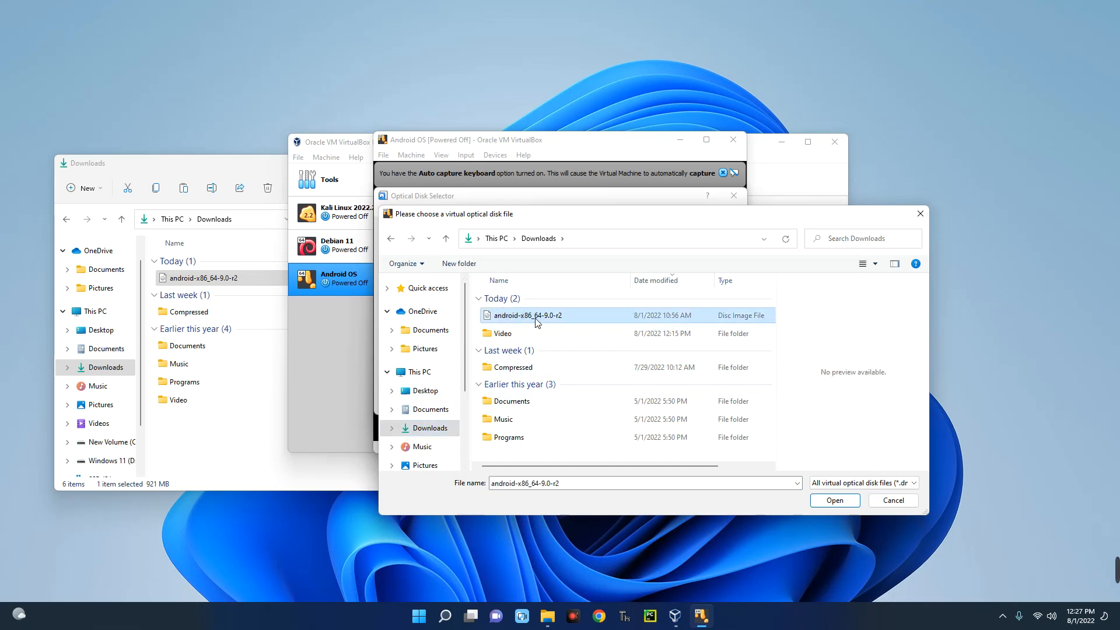
click(832, 498)
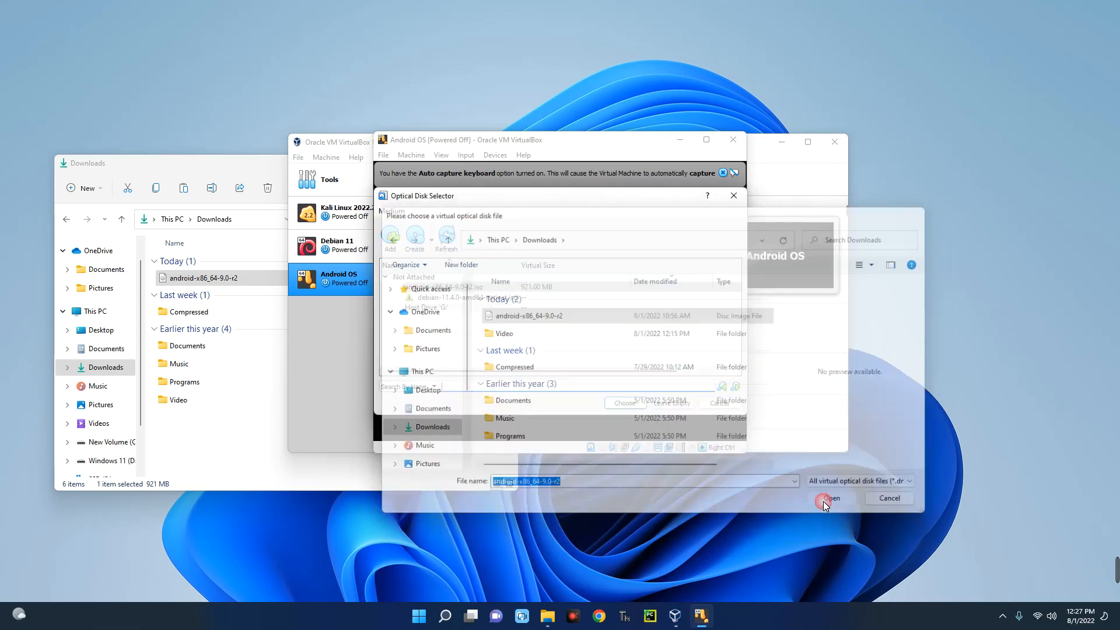
- Choose the Android ISO as start-up disk and boot into the Android-x86 installer menu
click(828, 498)
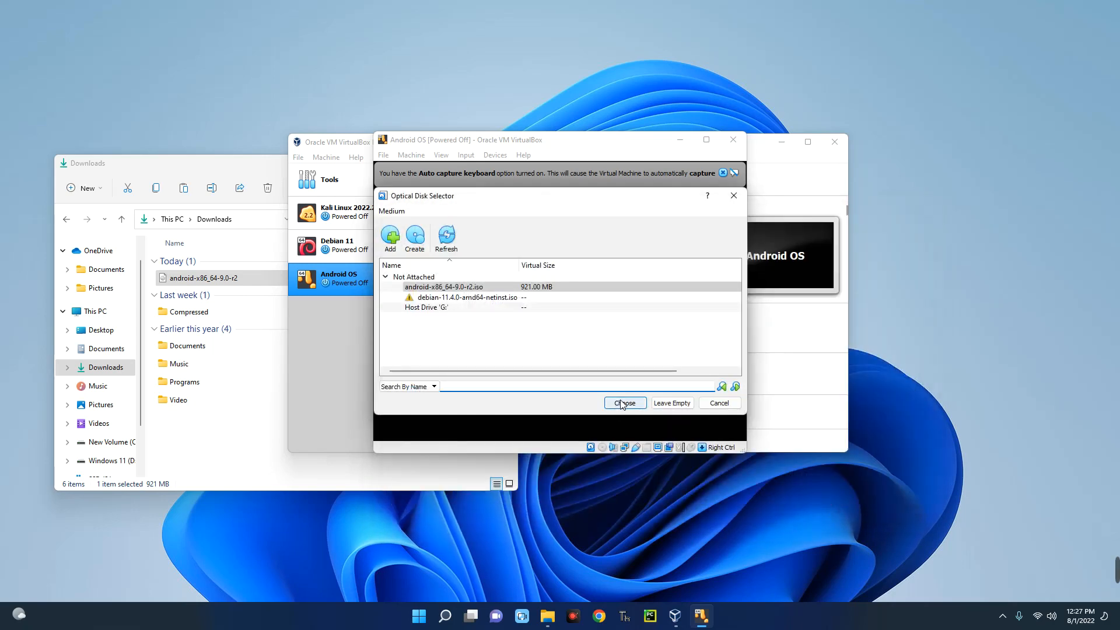
click(623, 403)
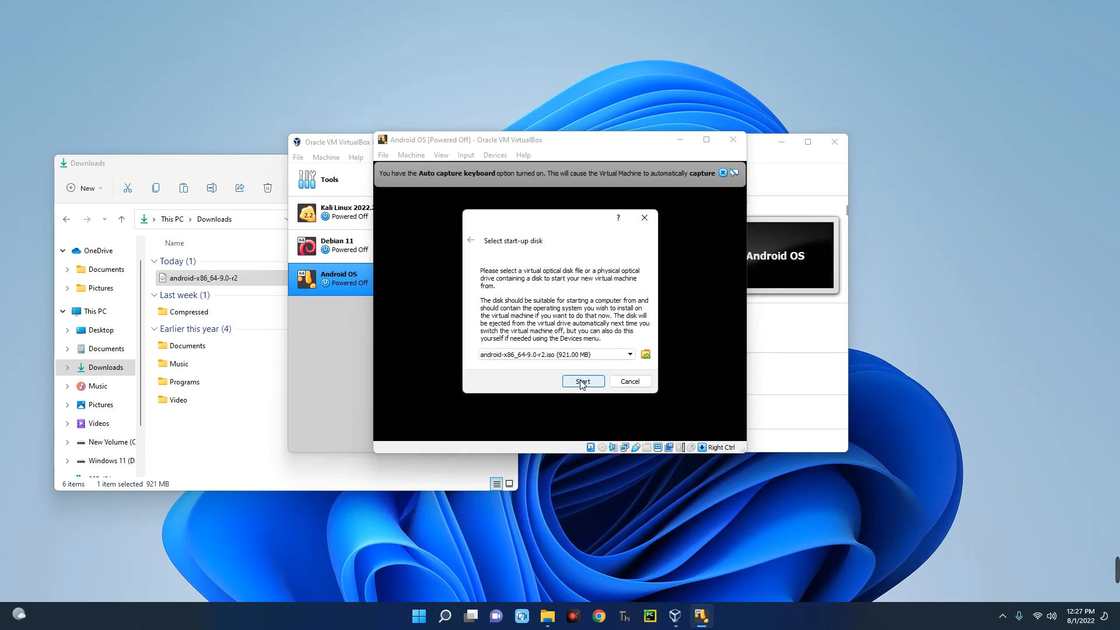
click(582, 380)
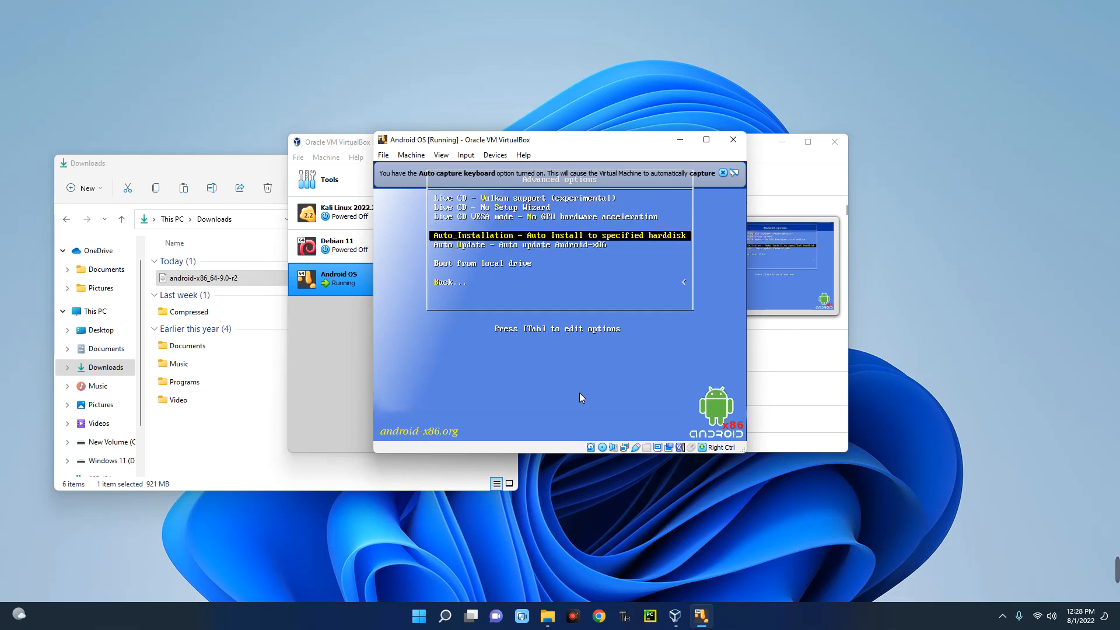
- Run Auto_Installation, confirm erasing the disk, then launch Android-x86 to the welcome screen
key(enter)
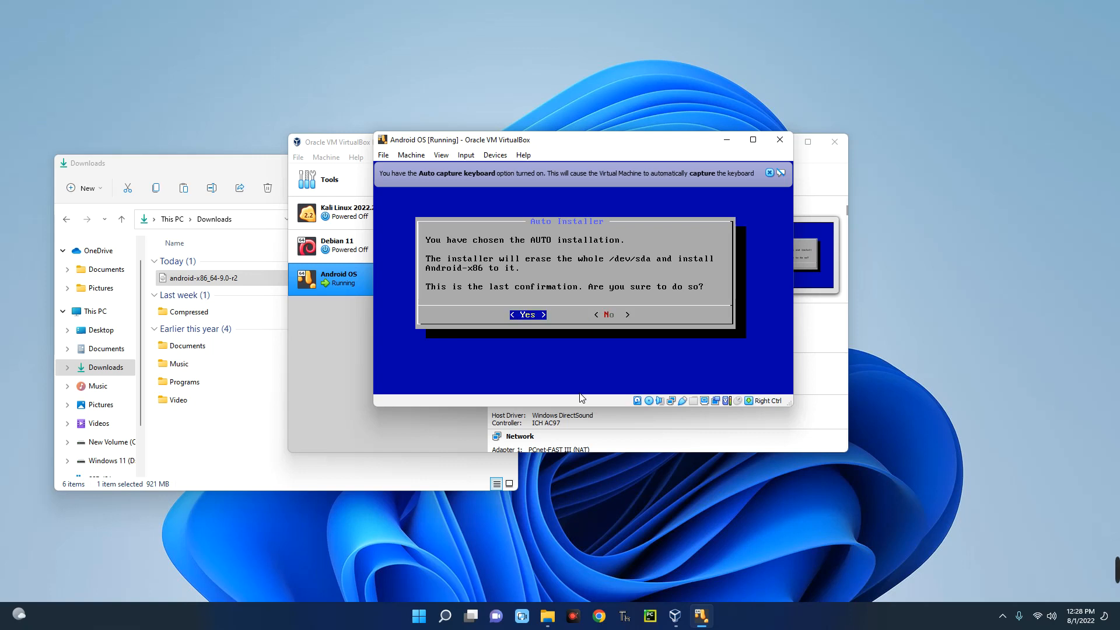
click(526, 313)
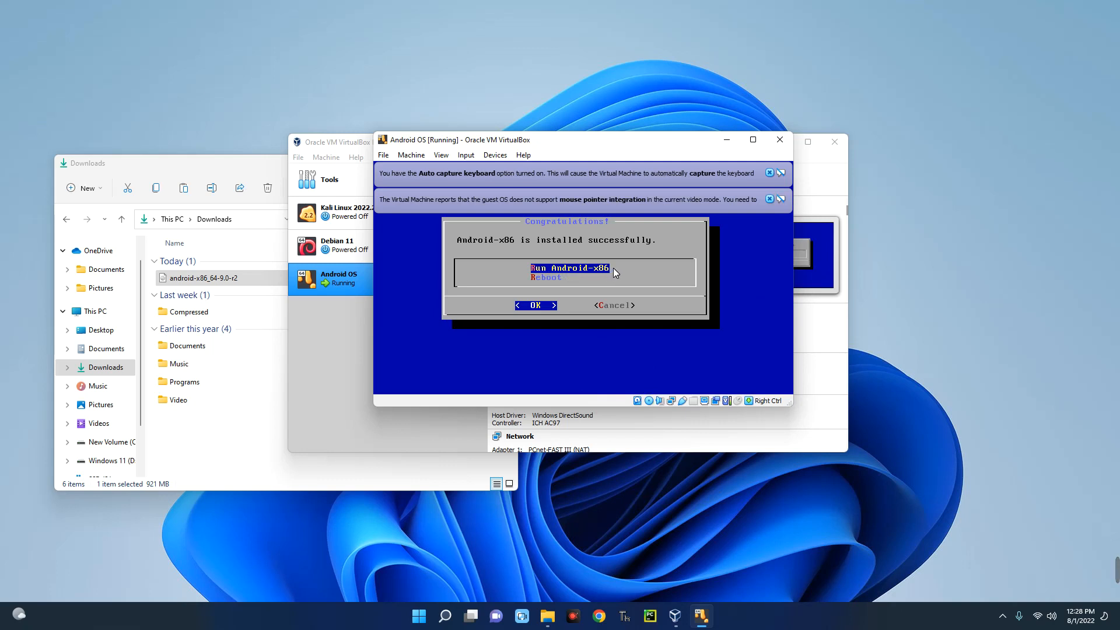
click(536, 304)
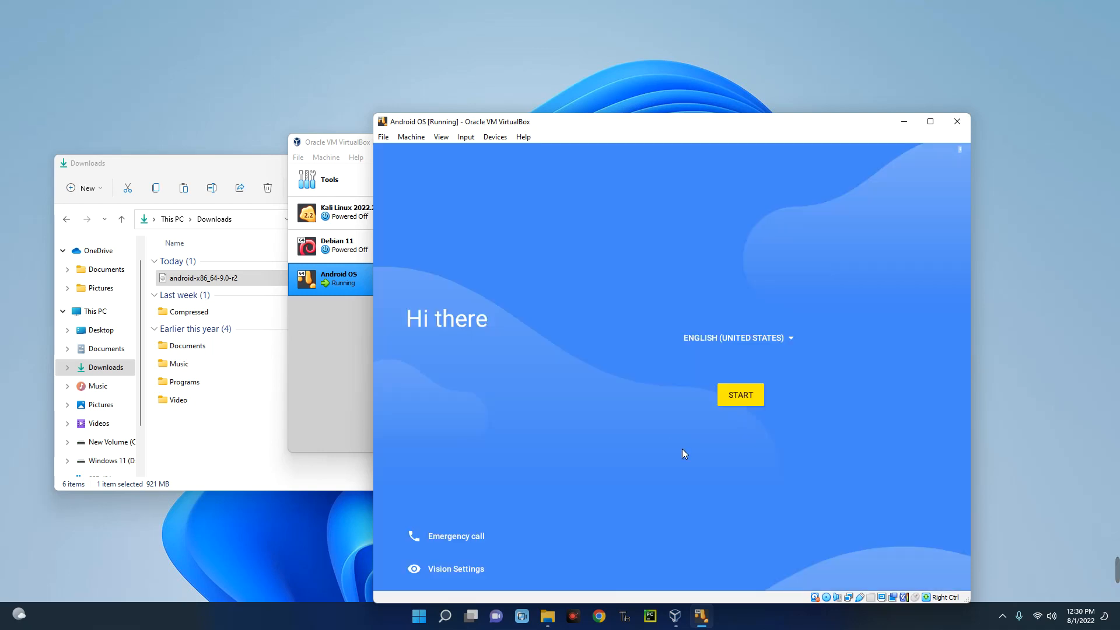
mouse_move(739, 394)
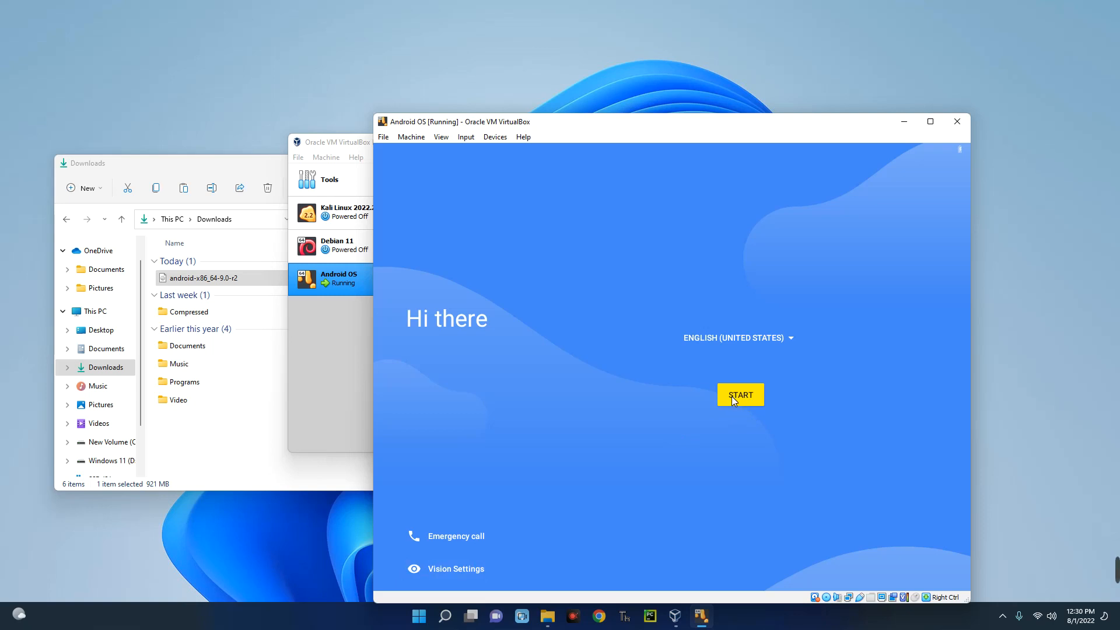
- Start the Android setup wizard from the Hi there welcome screen, retrying once
click(739, 394)
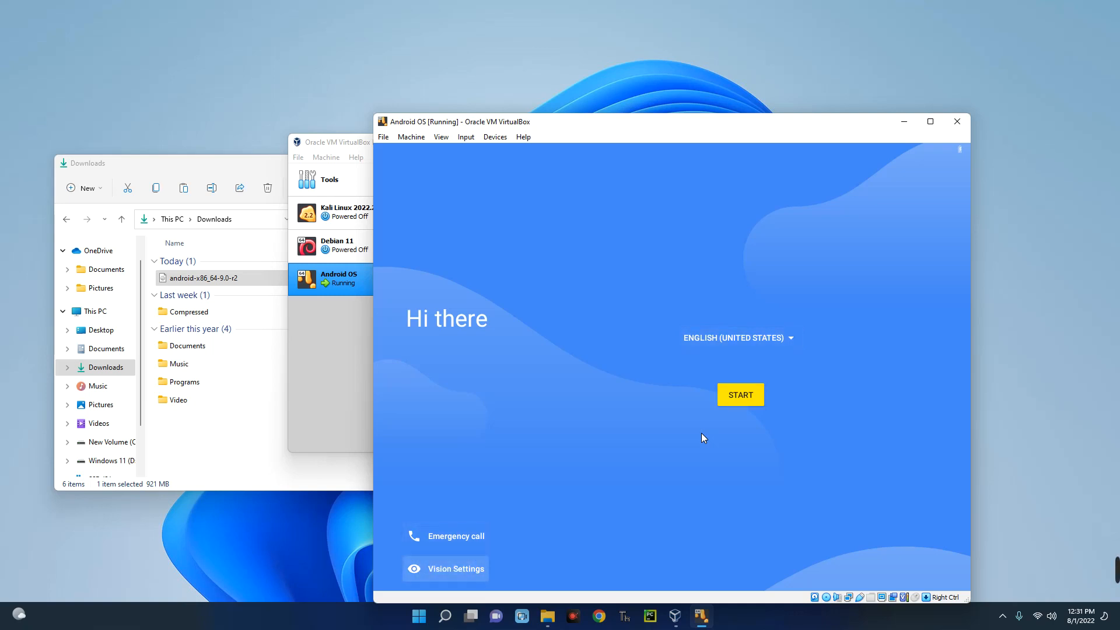
mouse_move(660, 559)
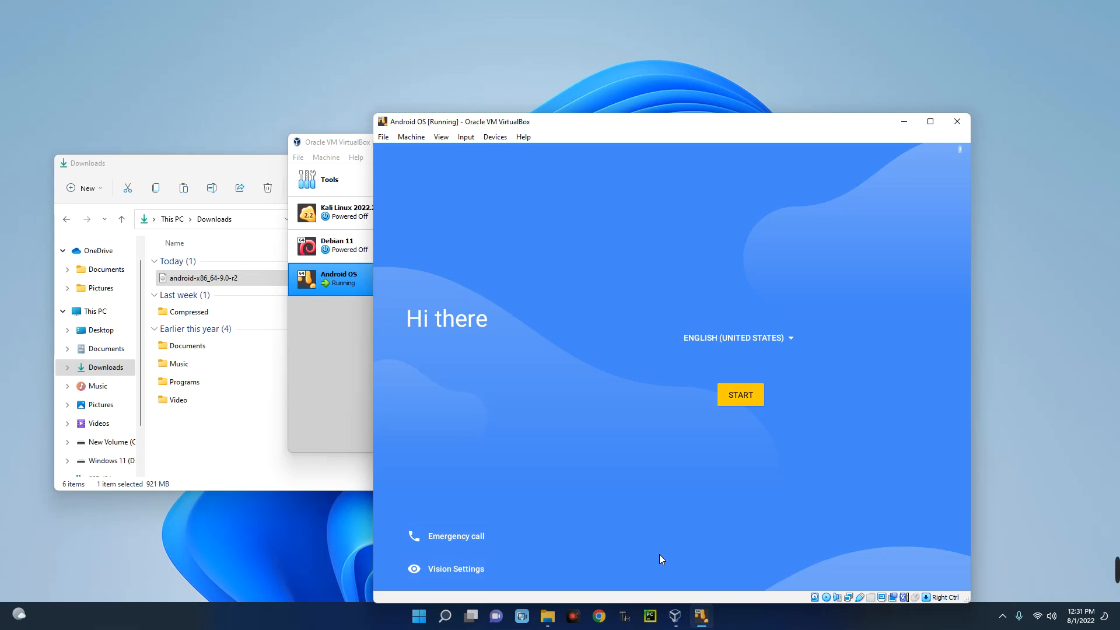
click(739, 394)
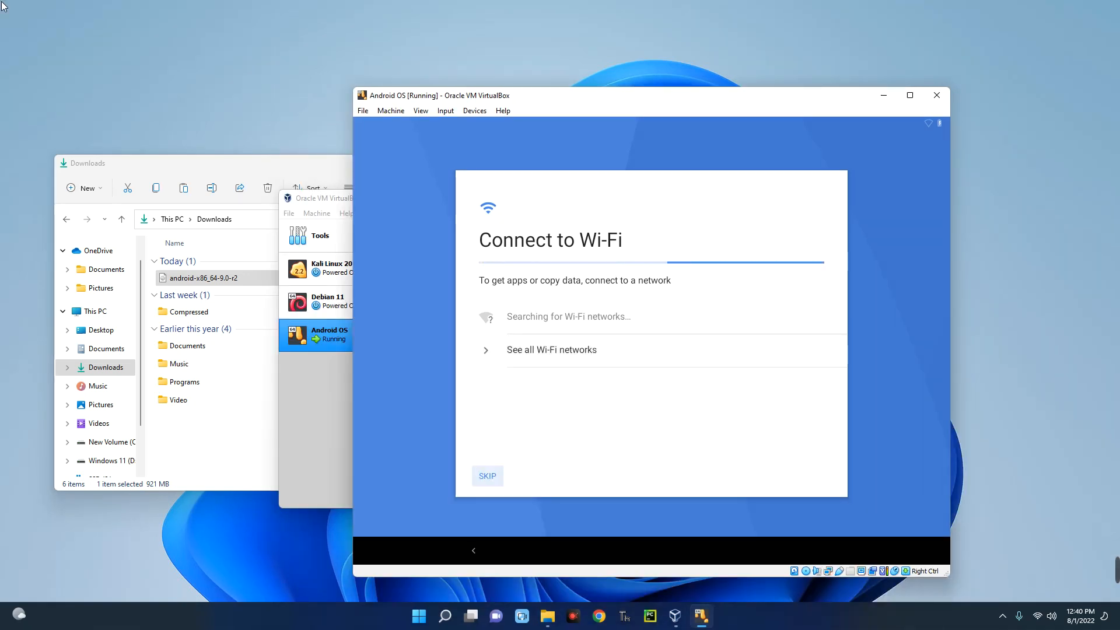
- Skip Wi-Fi, continue without a network and keep the suggested date and time
click(486, 476)
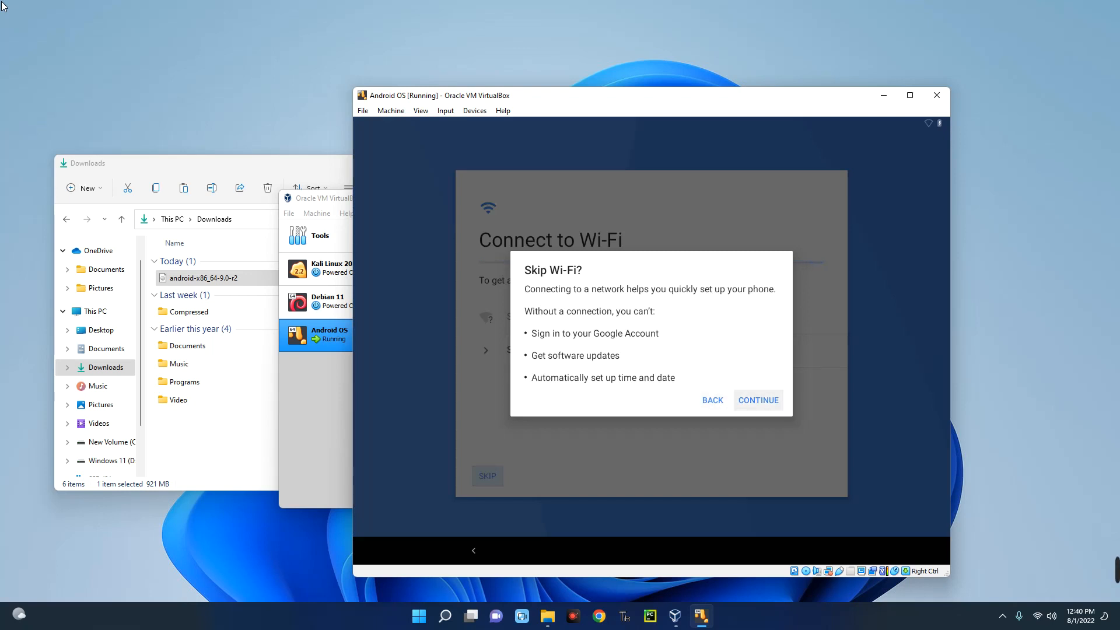
click(758, 401)
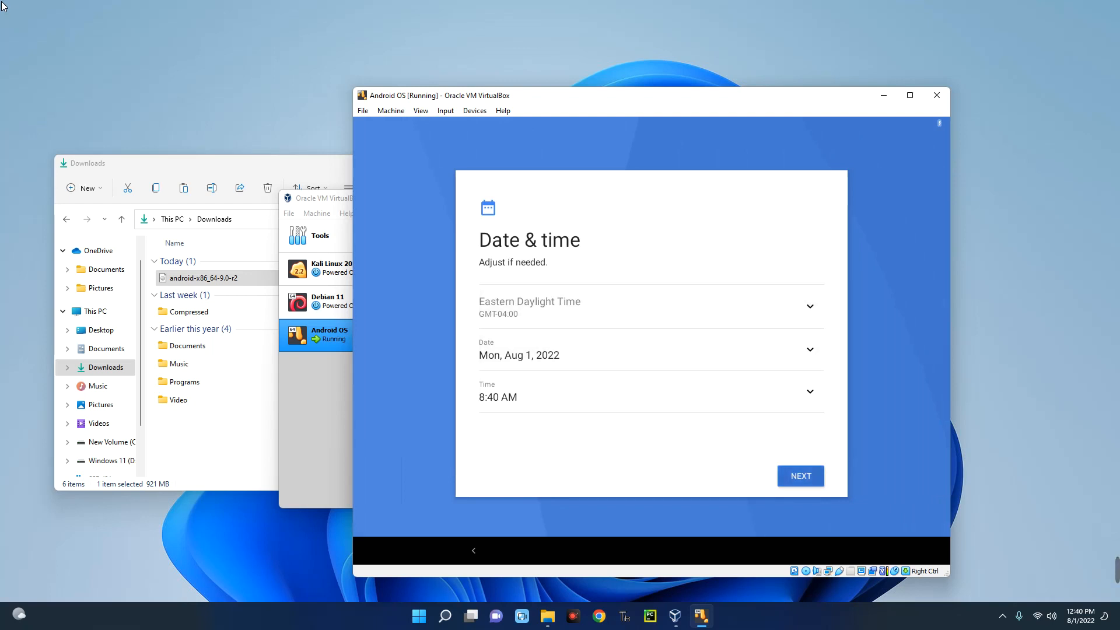
click(799, 476)
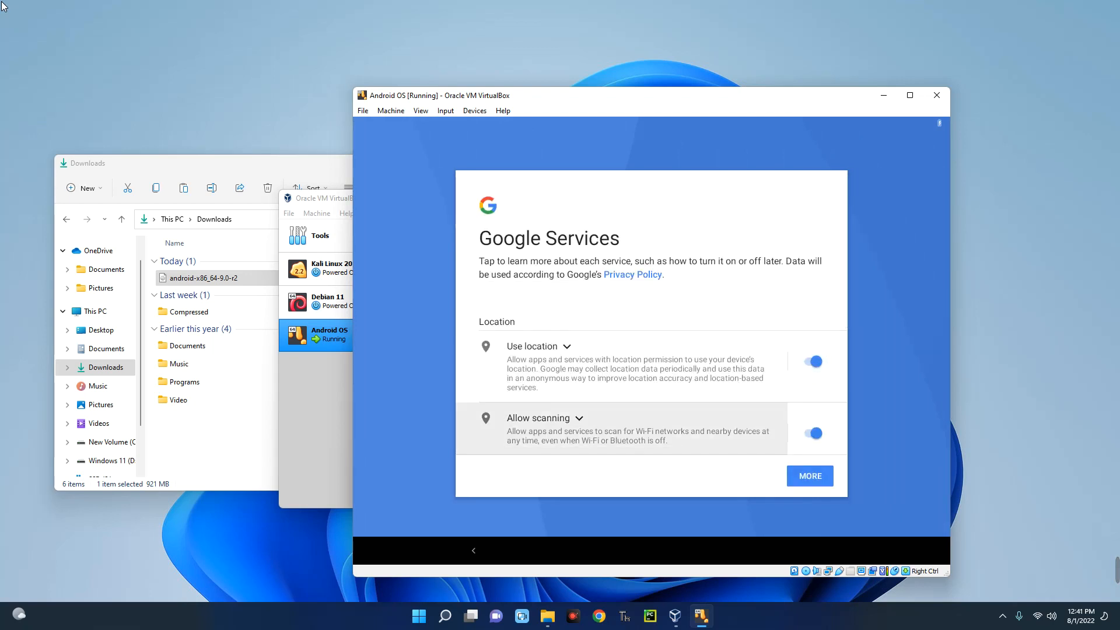
- Accept the Google services terms
scroll(down, 3)
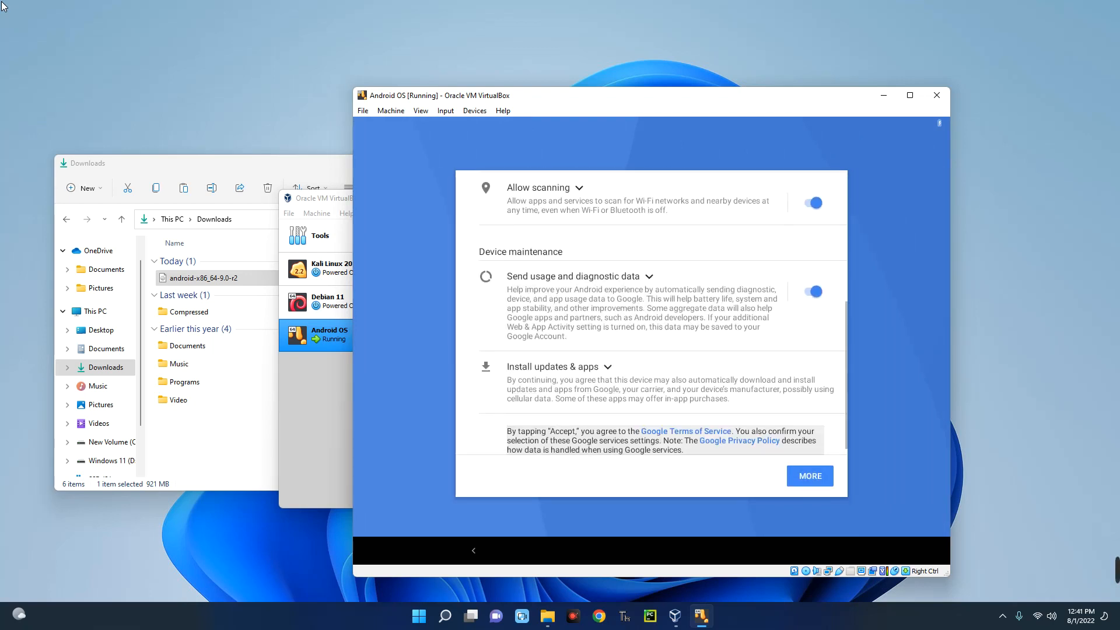
scroll(down, 3)
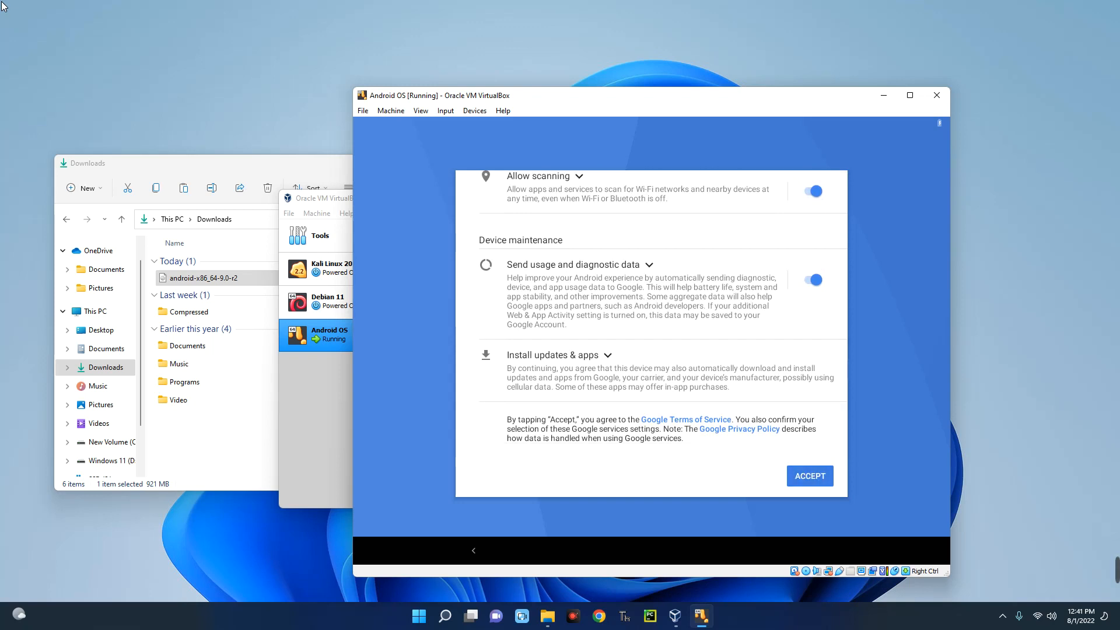
click(810, 476)
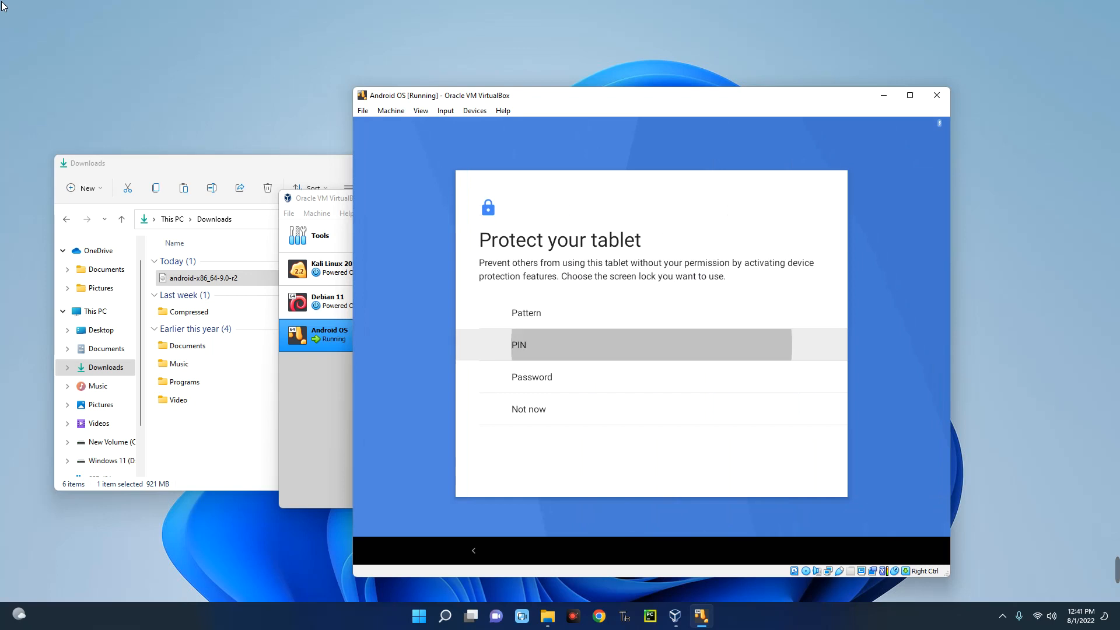
- Protect the tablet with a PIN, entering and confirming it
click(519, 344)
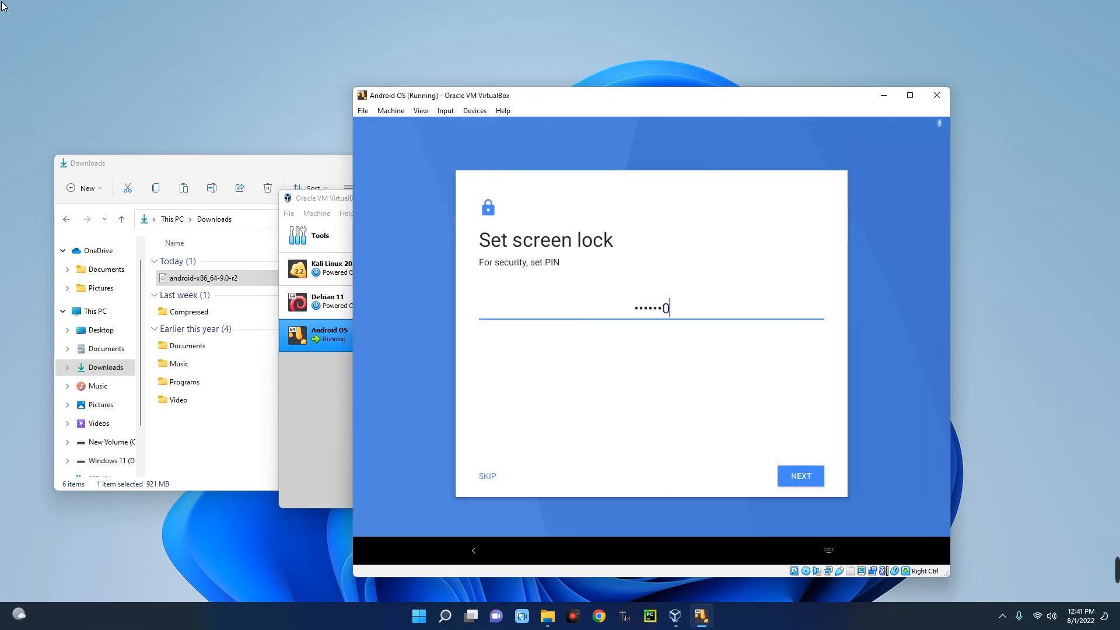
click(799, 476)
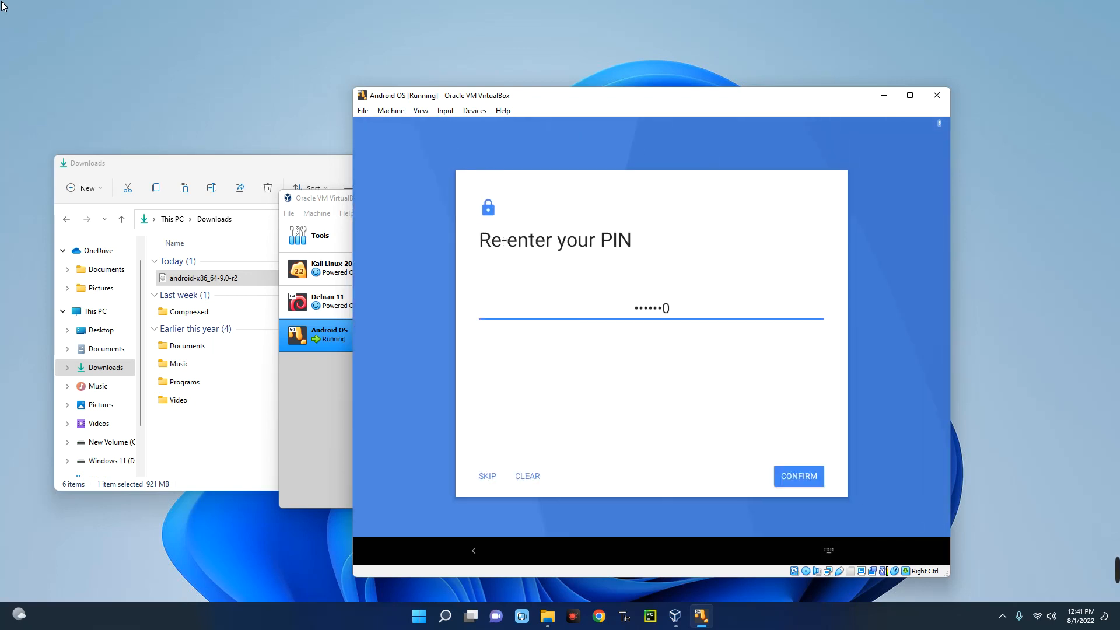
click(798, 475)
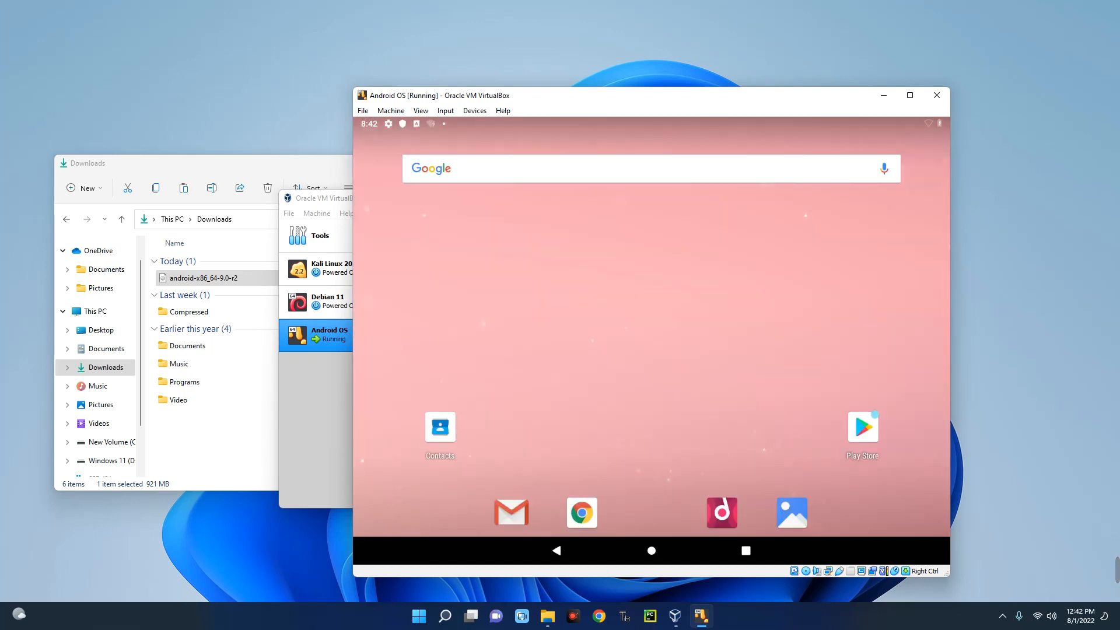
mouse_move(24, 15)
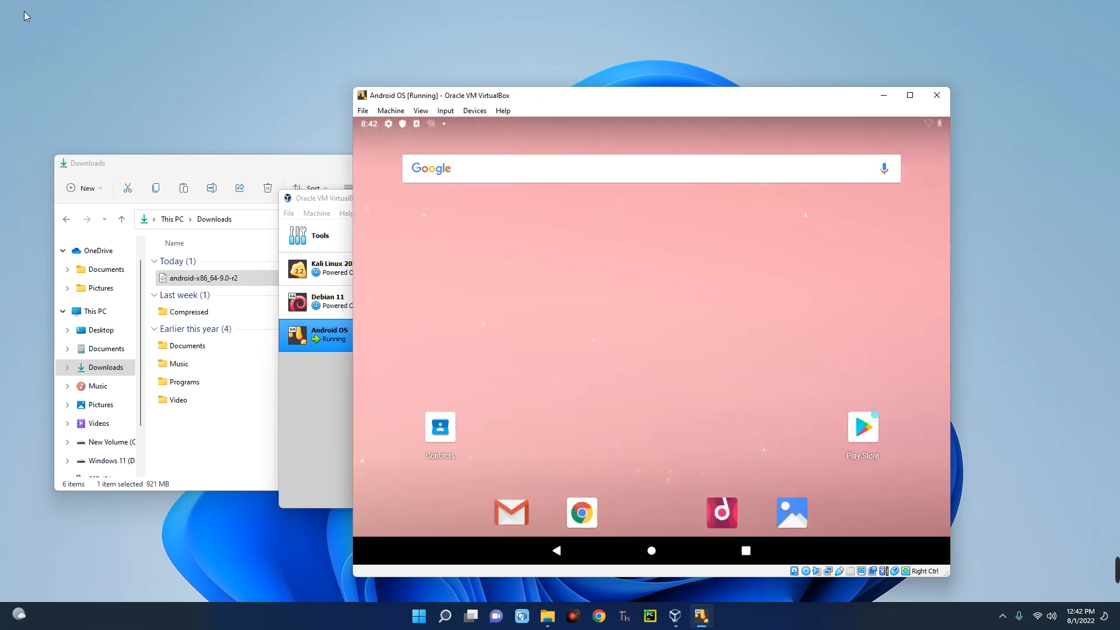
mouse_move(191, 83)
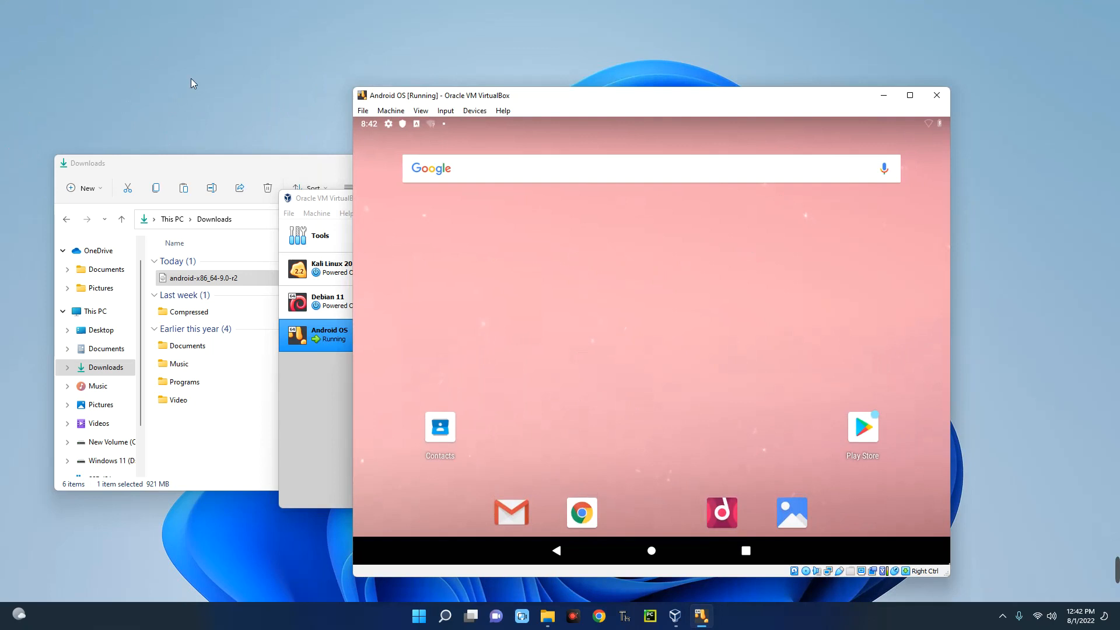
mouse_move(176, 113)
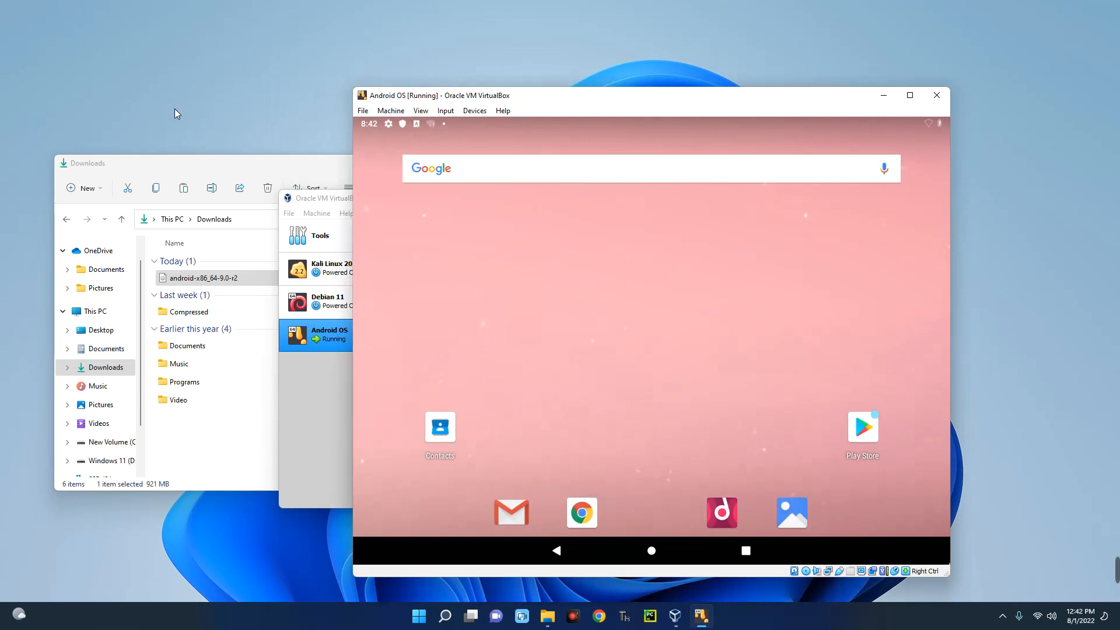
click(489, 260)
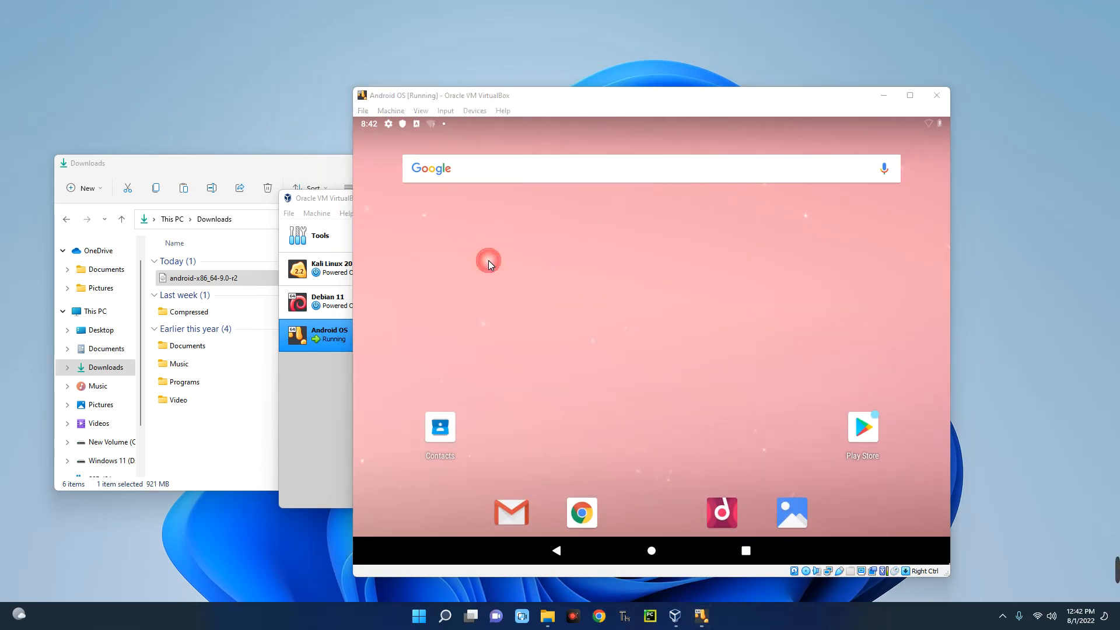
mouse_move(697, 316)
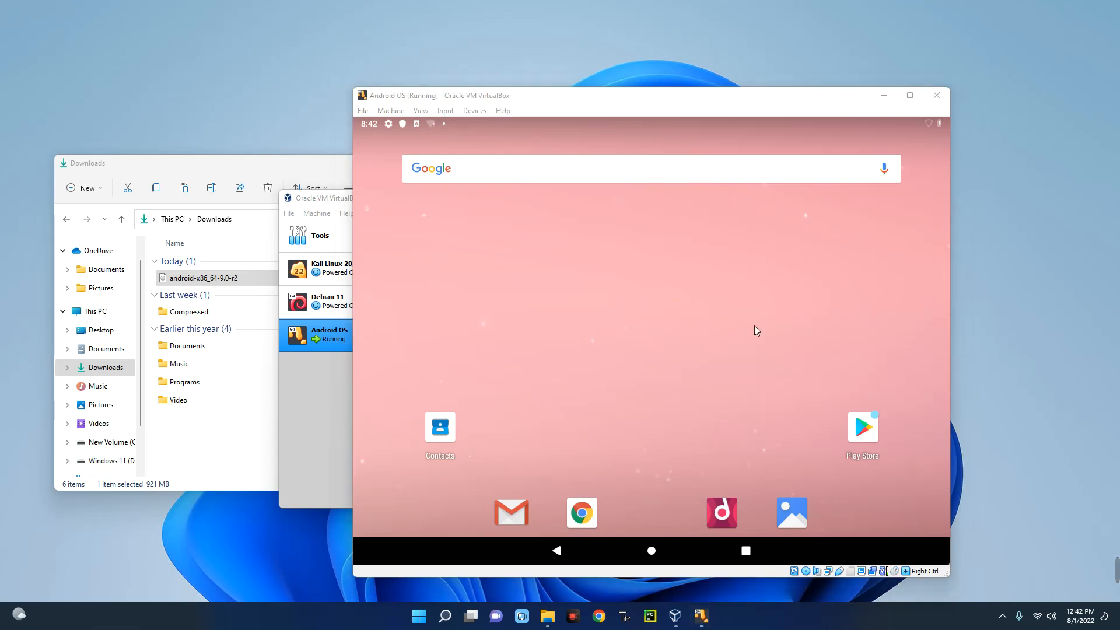
mouse_move(734, 354)
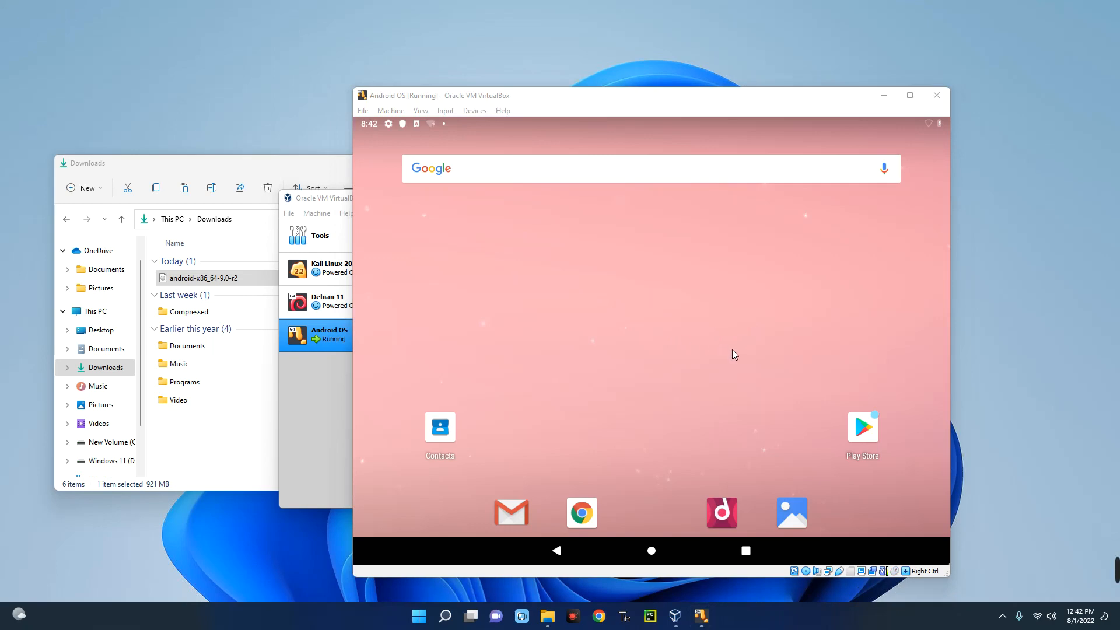